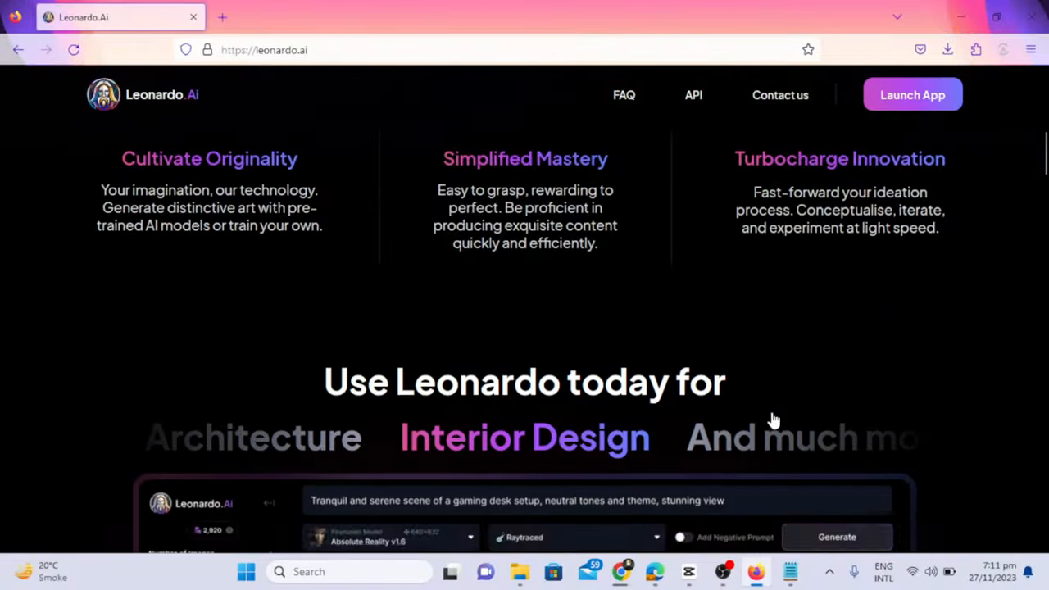
- Claim the daily coin reward, raising the balance to 4419, and begin a new comic
scroll("down", 3)
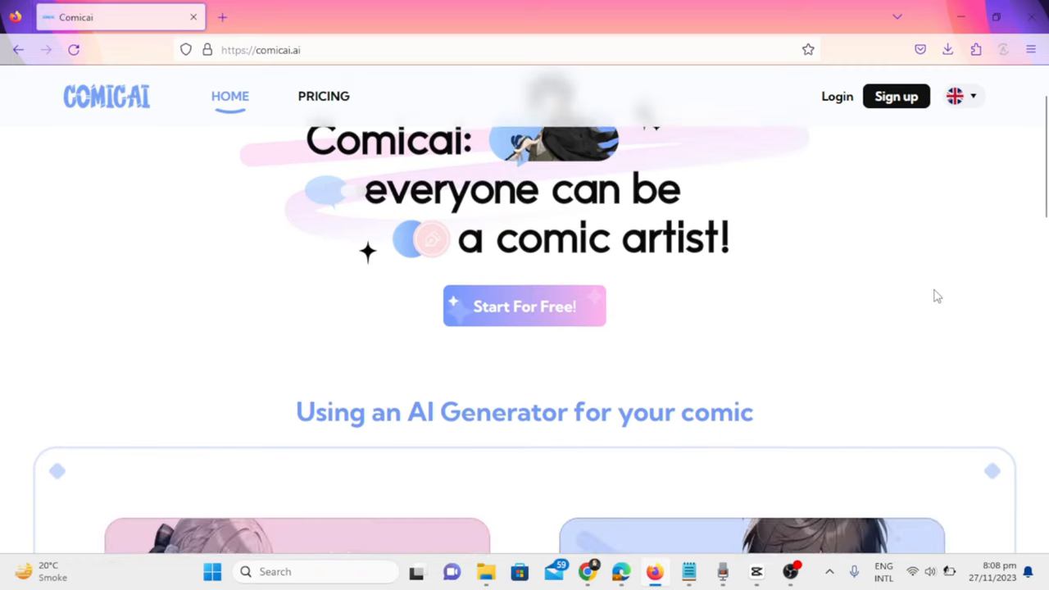
scroll("down", 3)
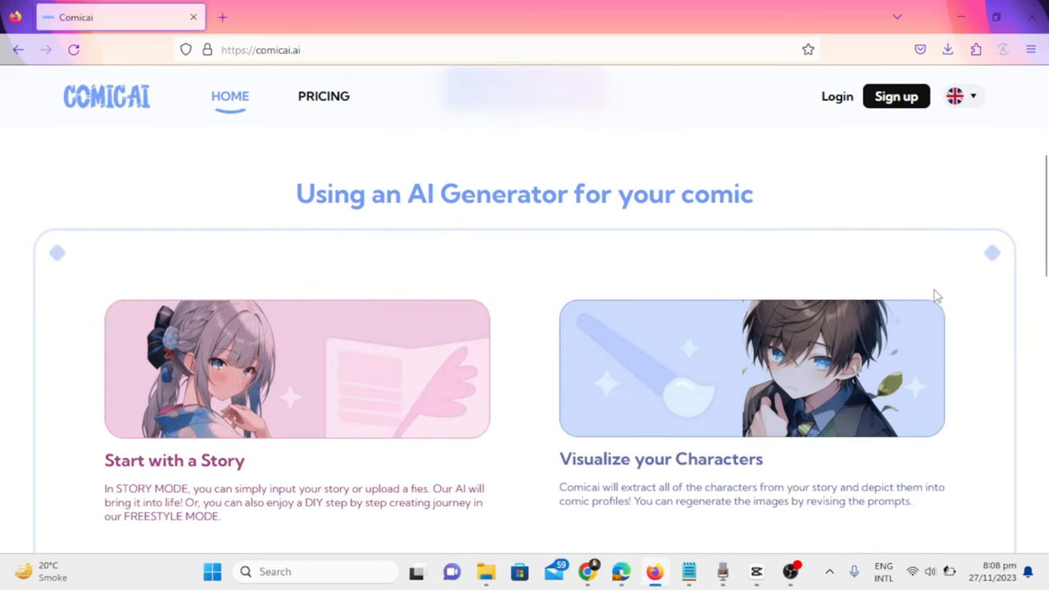
scroll("down", 3)
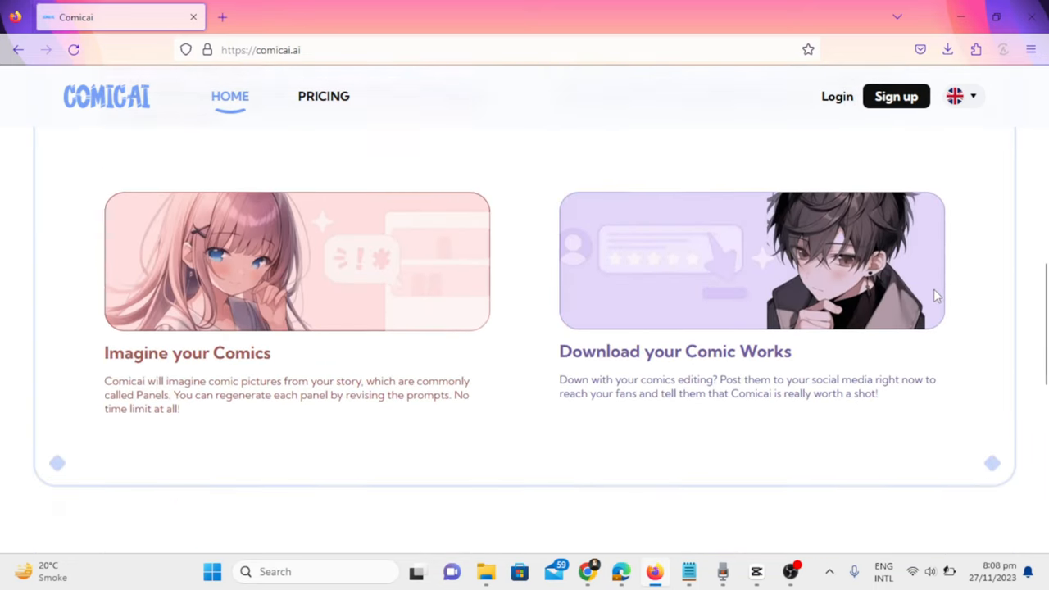
scroll("down", 3)
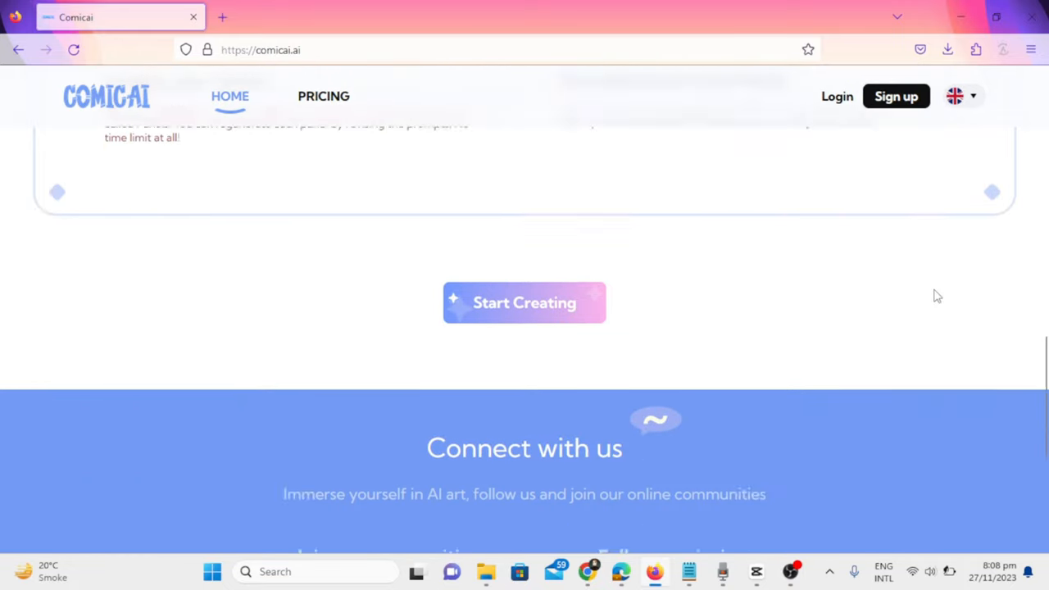
scroll("down", 3)
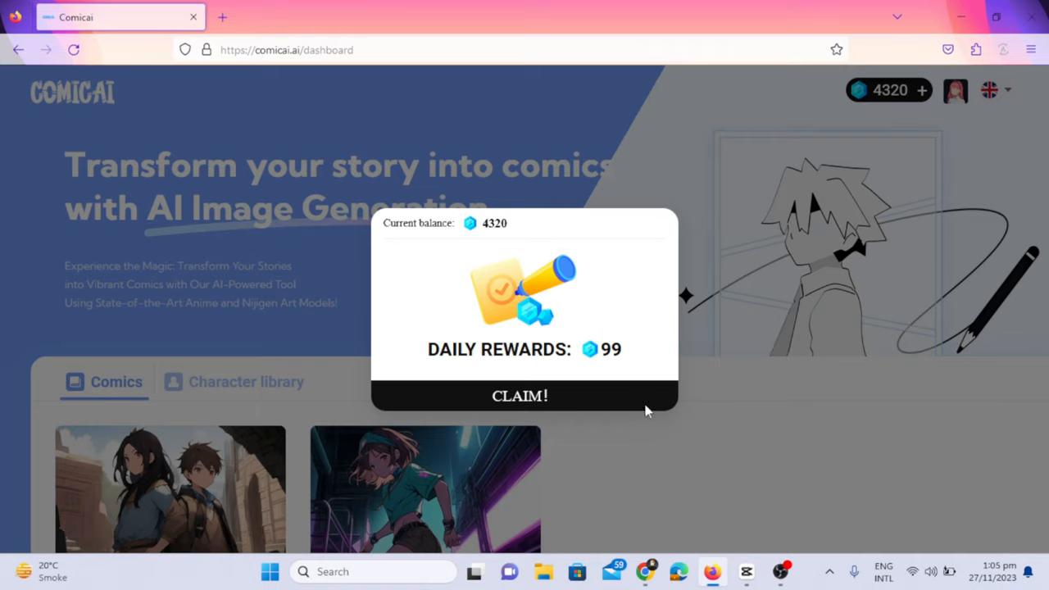
mouse_move(519, 407)
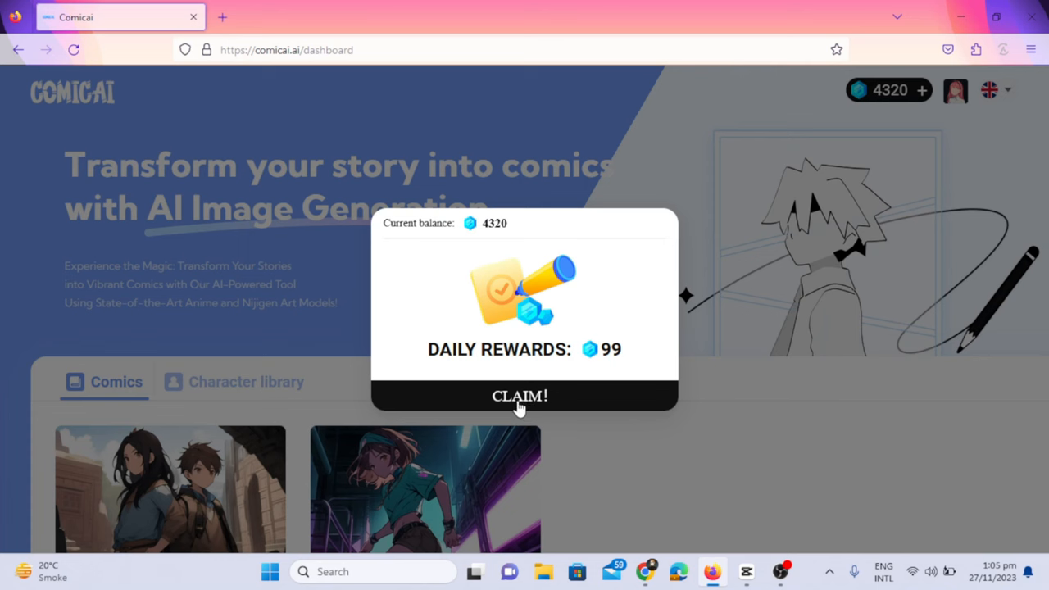
left_click(519, 396)
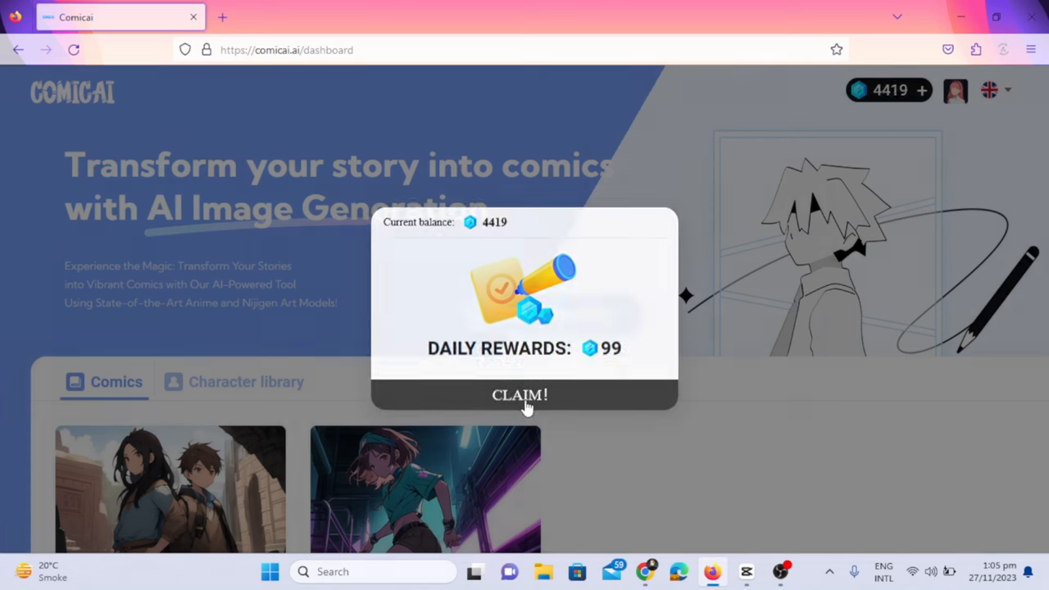
left_click(519, 395)
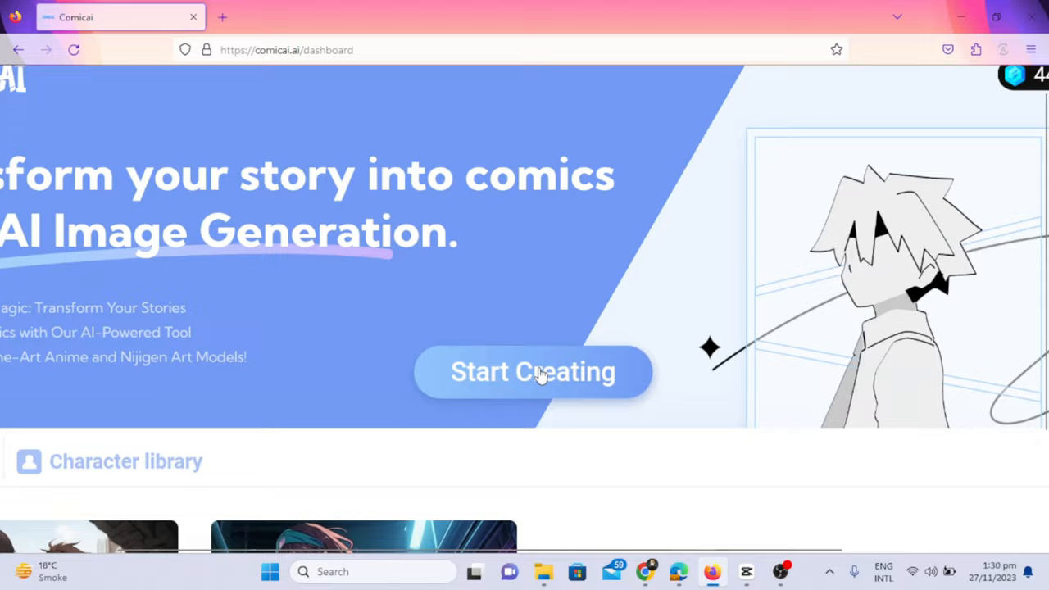
left_click(533, 371)
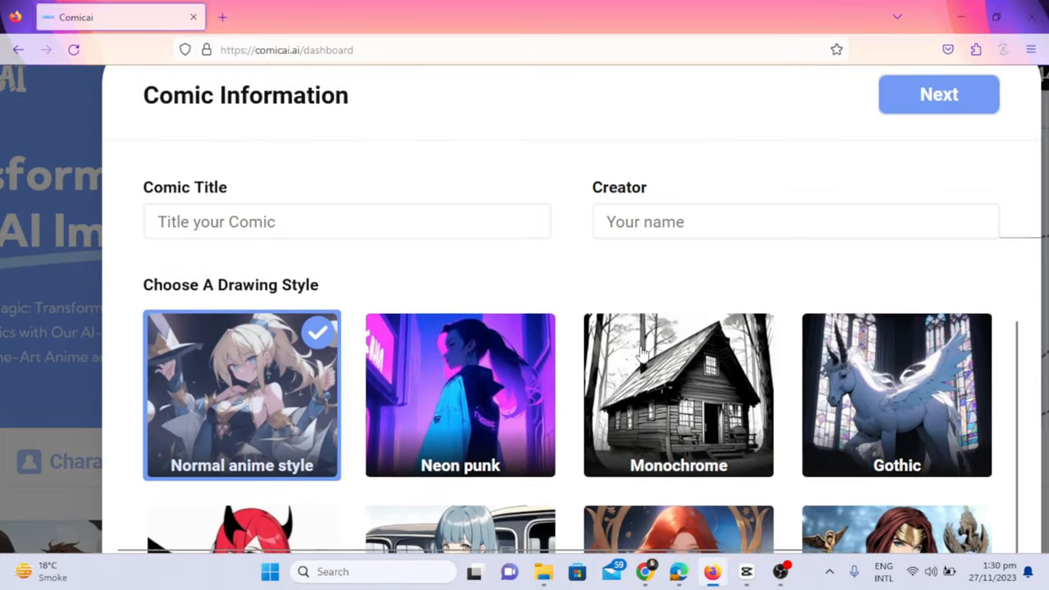
- Enter 'Profile' into the comic title field and scroll down toward the drawing styles
left_click(346, 222)
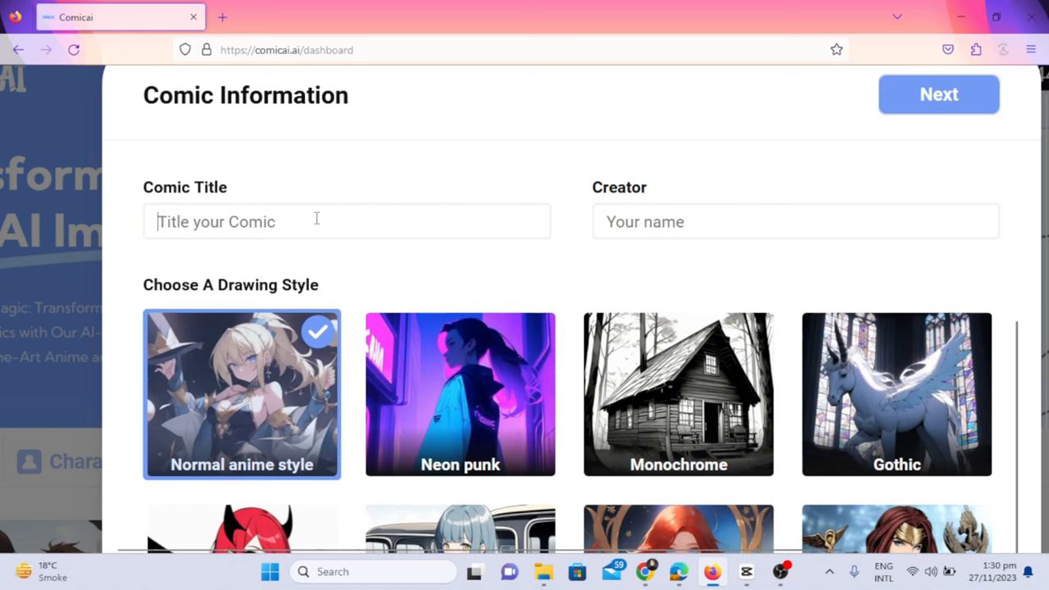
type("P")
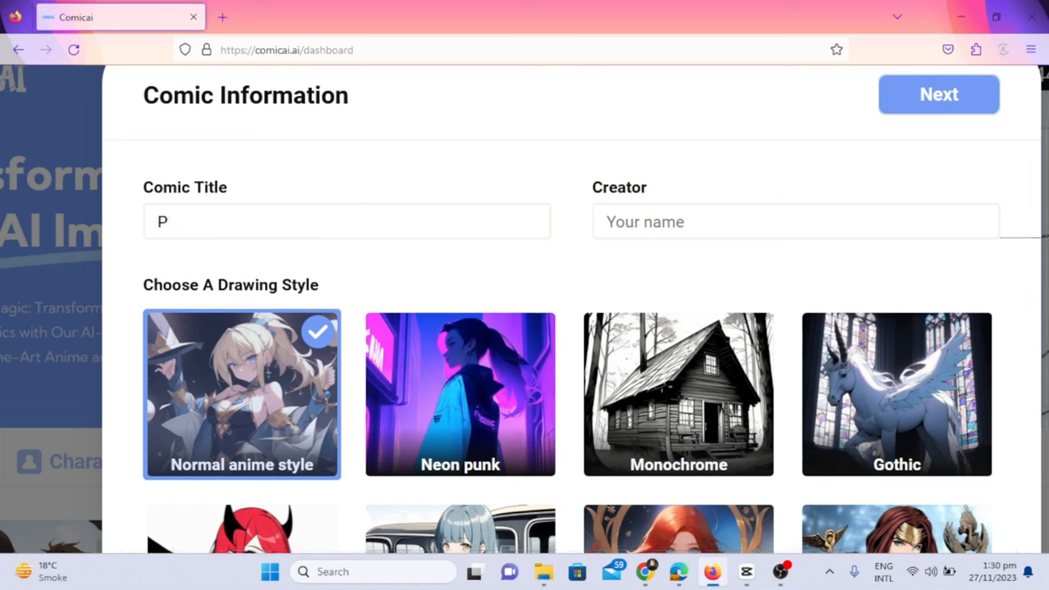
type("rofile Image")
type("Bell")
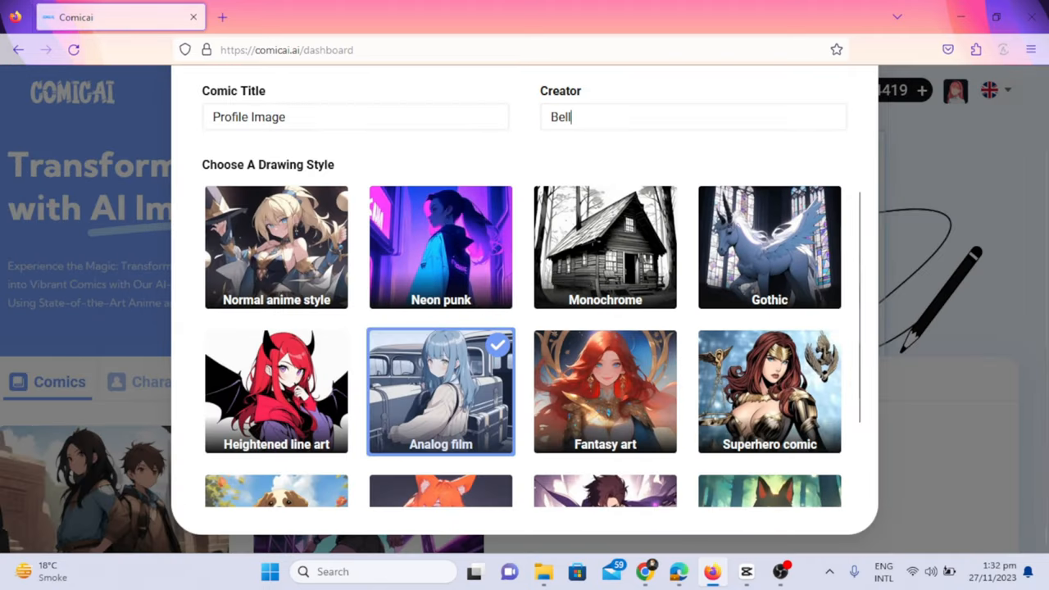
scroll("down", 3)
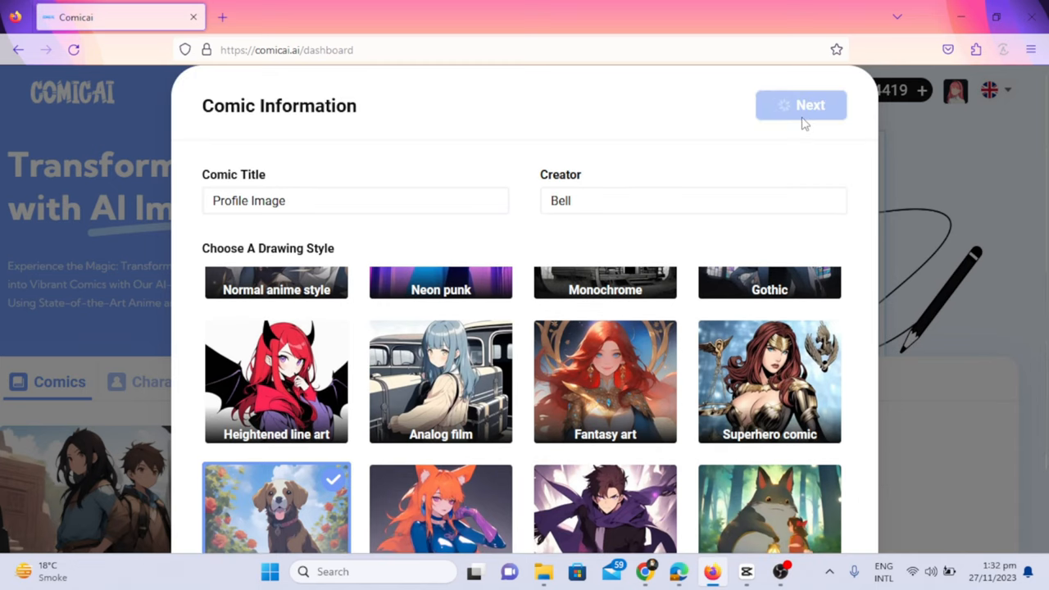
- Confirm the comic details and skip the story step to reach the panel editor
left_click(800, 105)
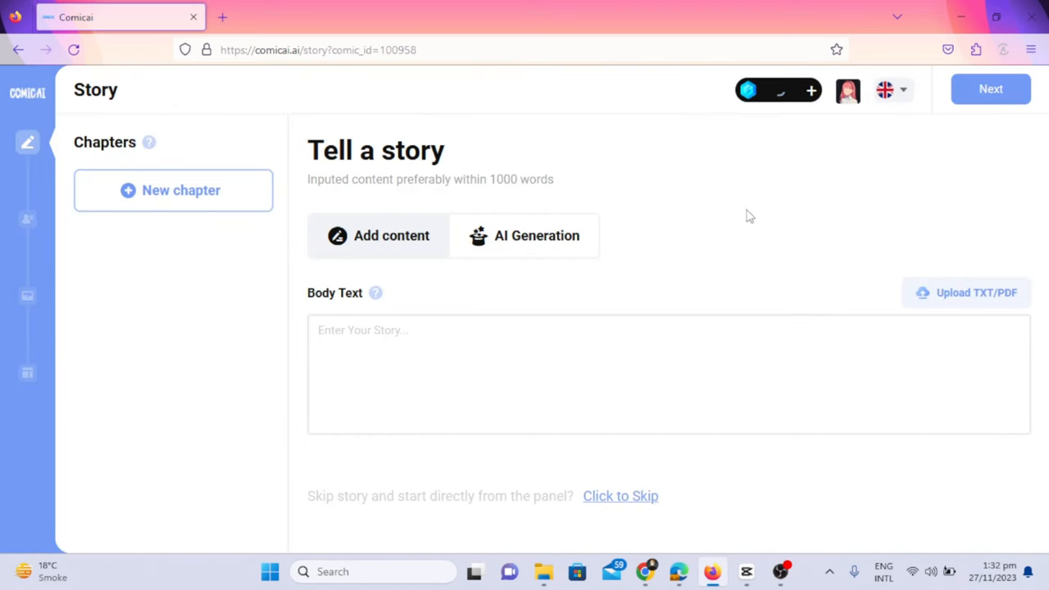
left_click(173, 190)
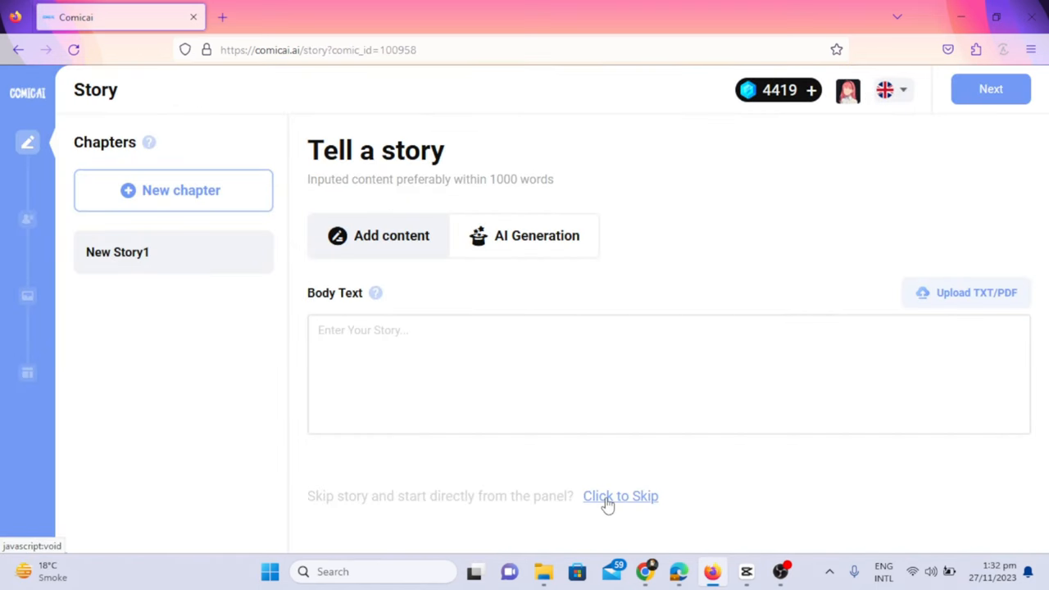
mouse_move(620, 497)
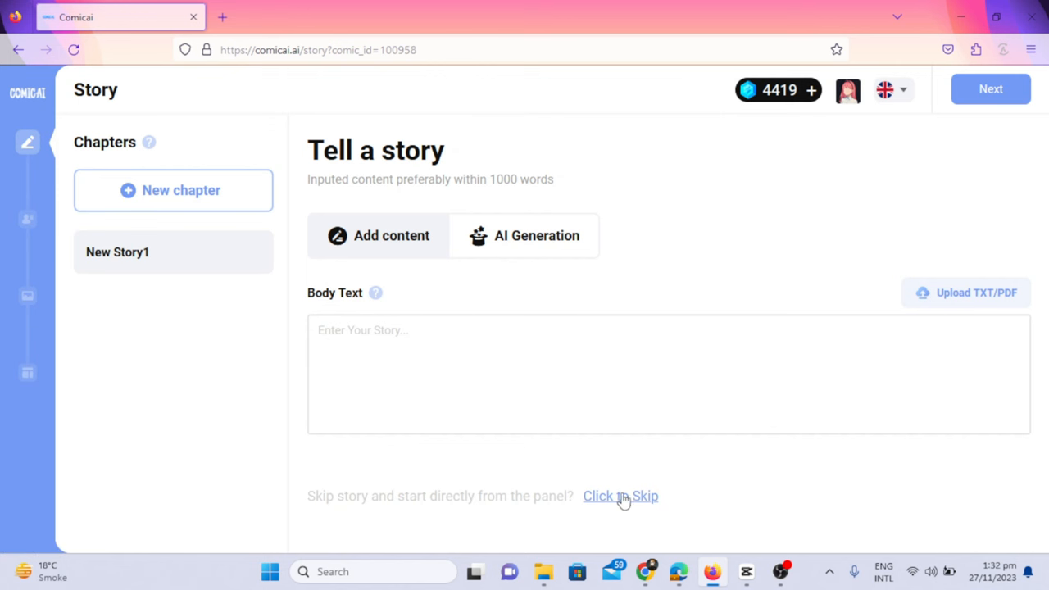
left_click(644, 496)
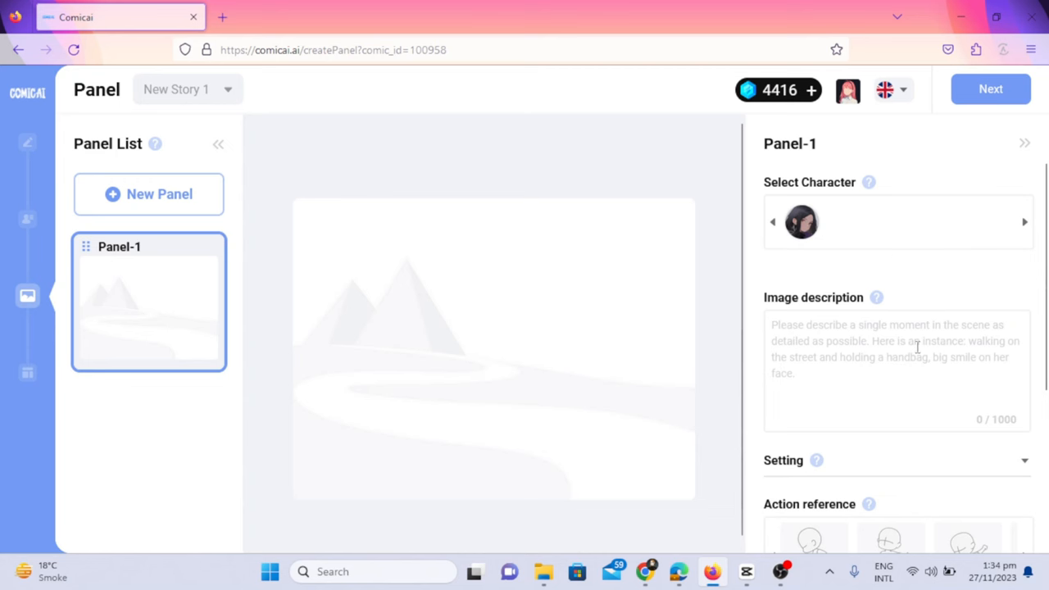
- Upload a reference photo and generate the Panel-1 image from it
scroll("down", 3)
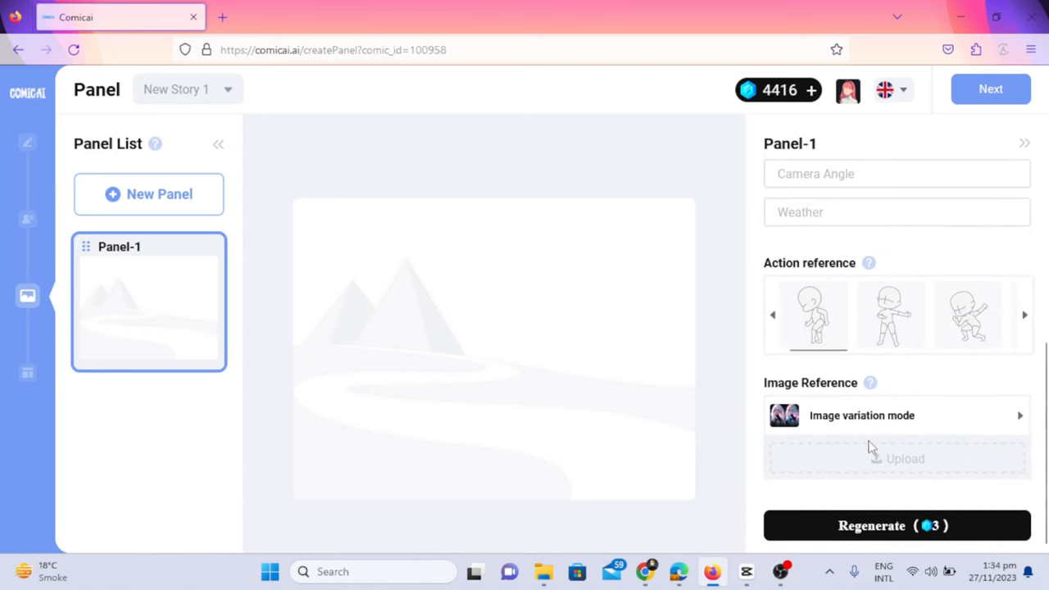
left_click(892, 416)
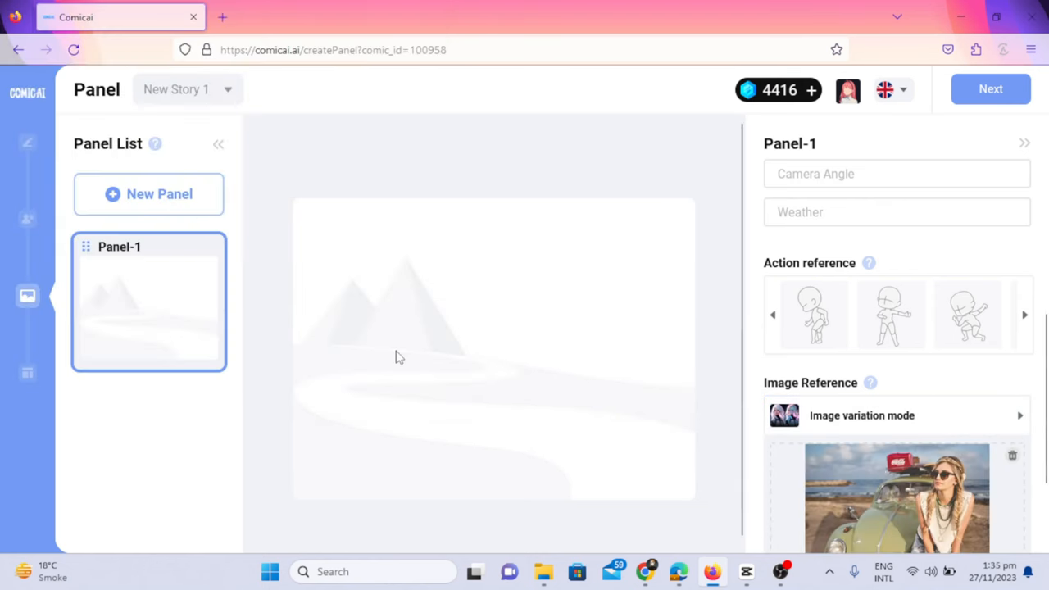
scroll("down", 3)
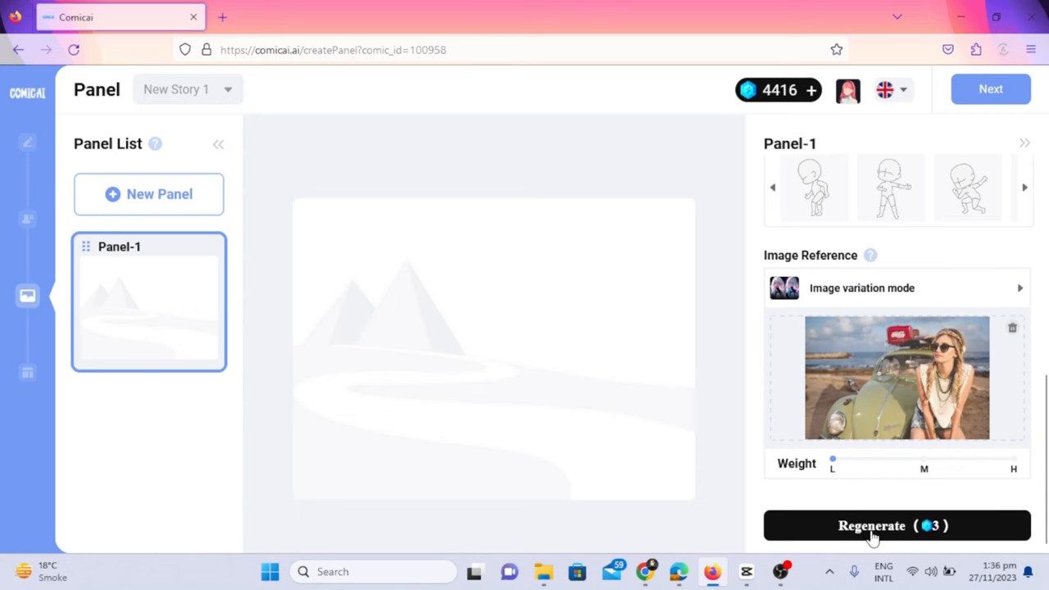
left_click(895, 525)
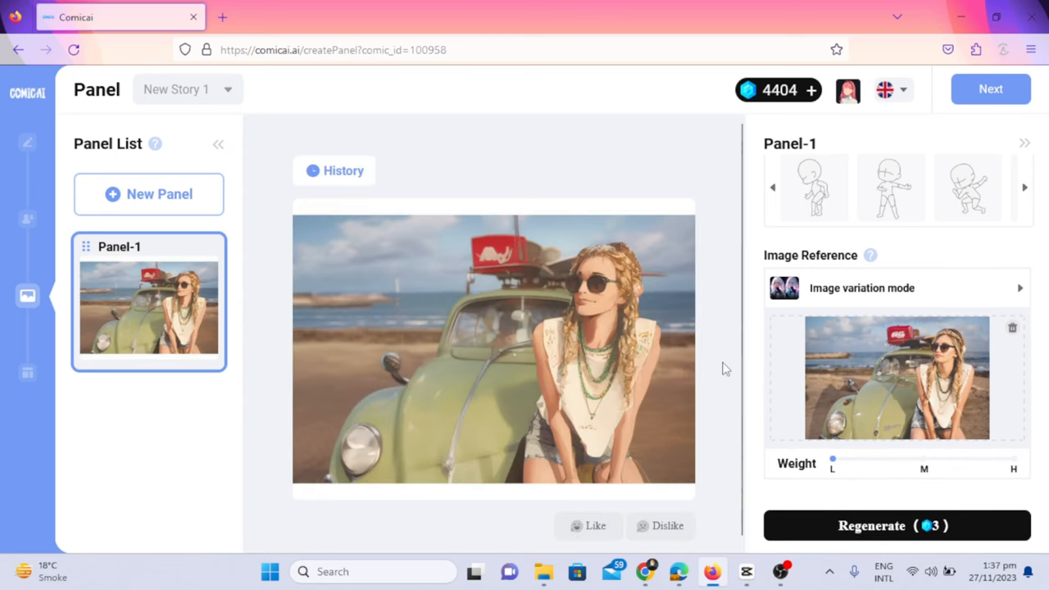
mouse_move(913, 379)
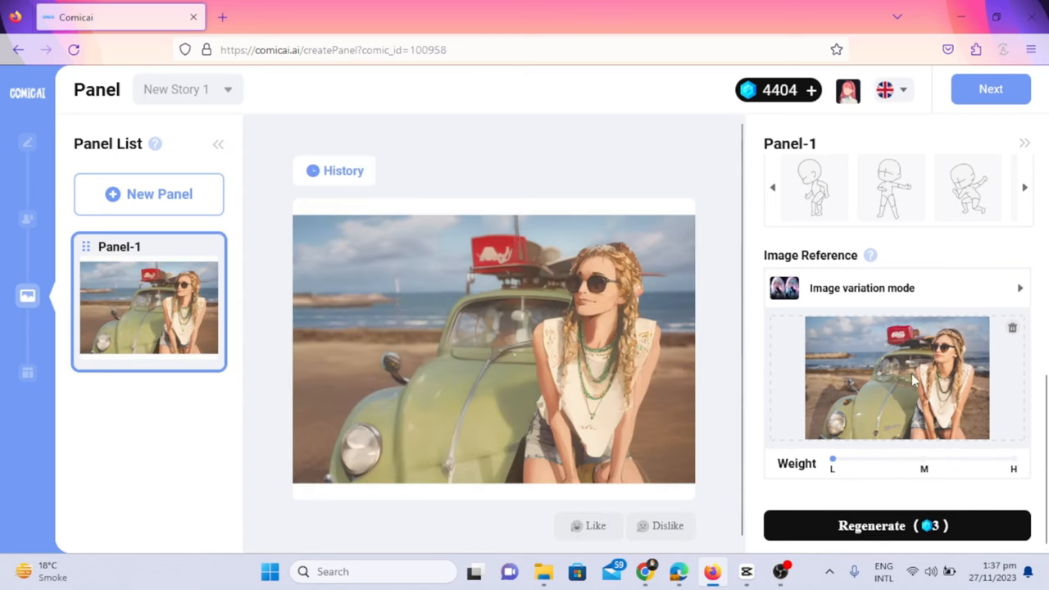
mouse_move(650, 365)
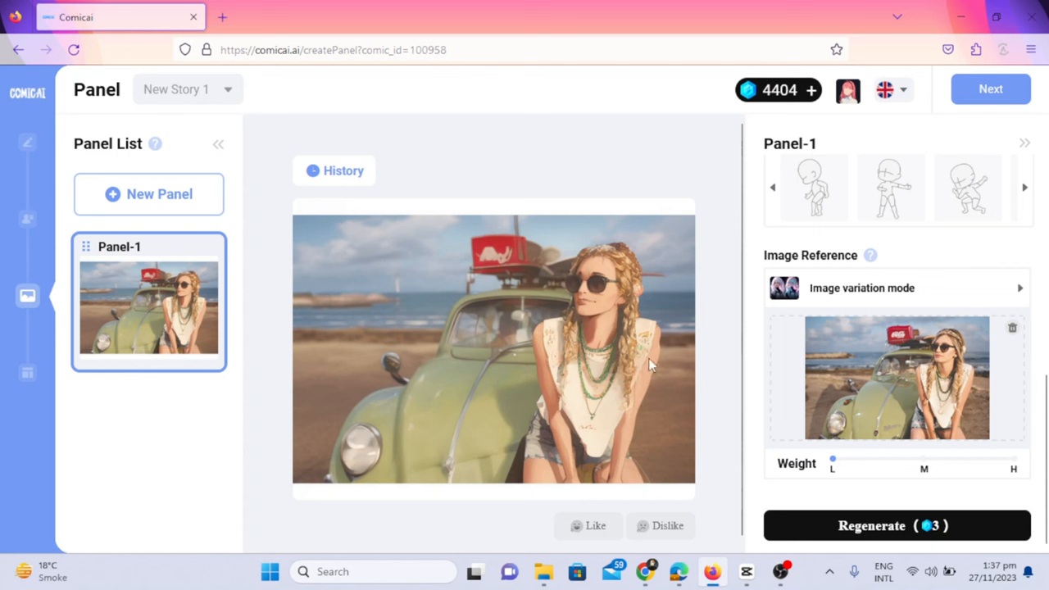
mouse_move(918, 532)
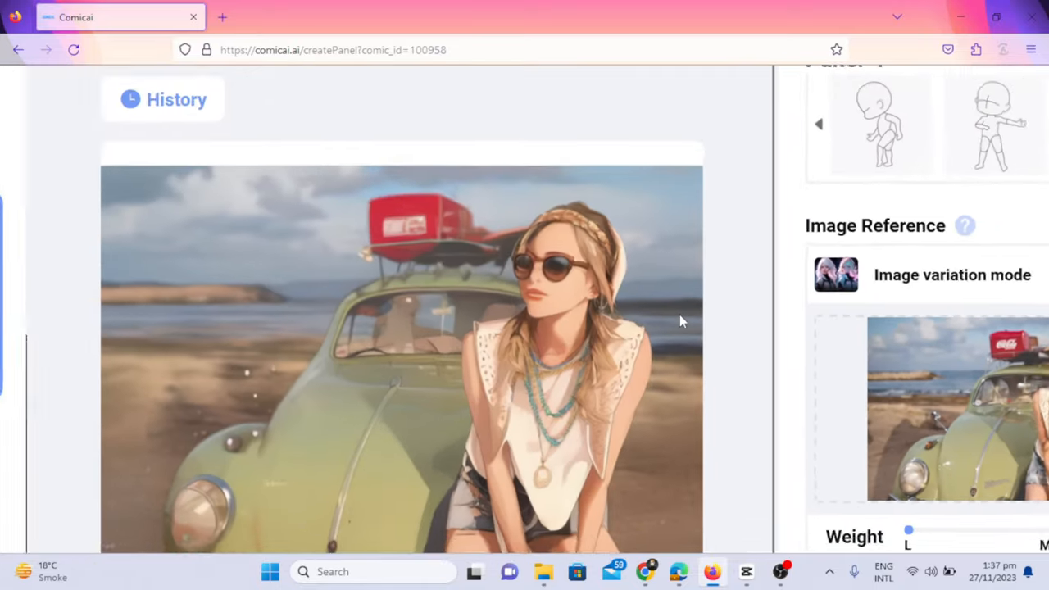
- Download the generated panel image, then regenerate the panel again
left_click(989, 88)
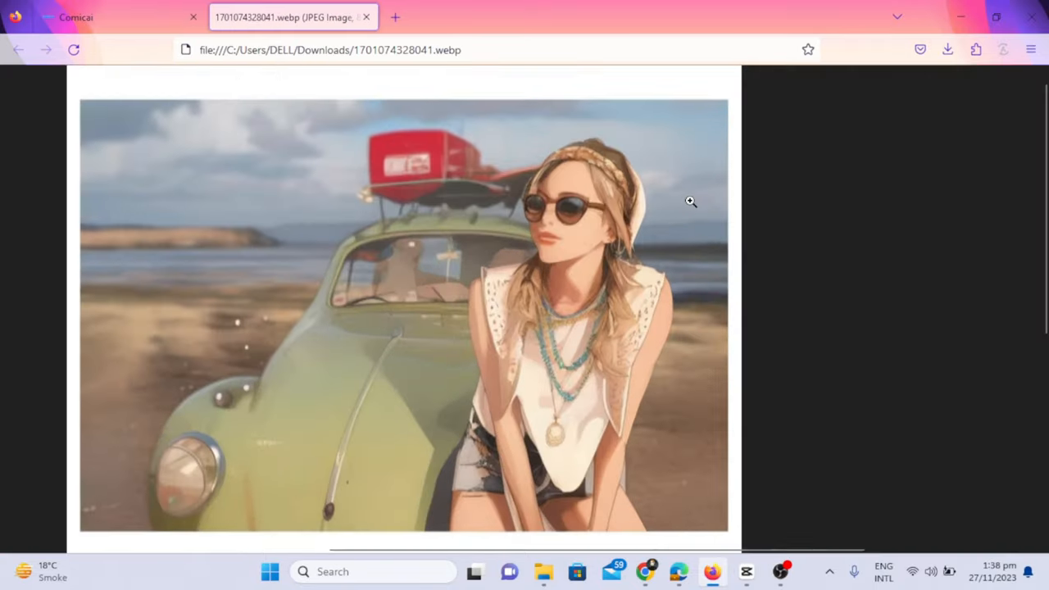
left_click(73, 17)
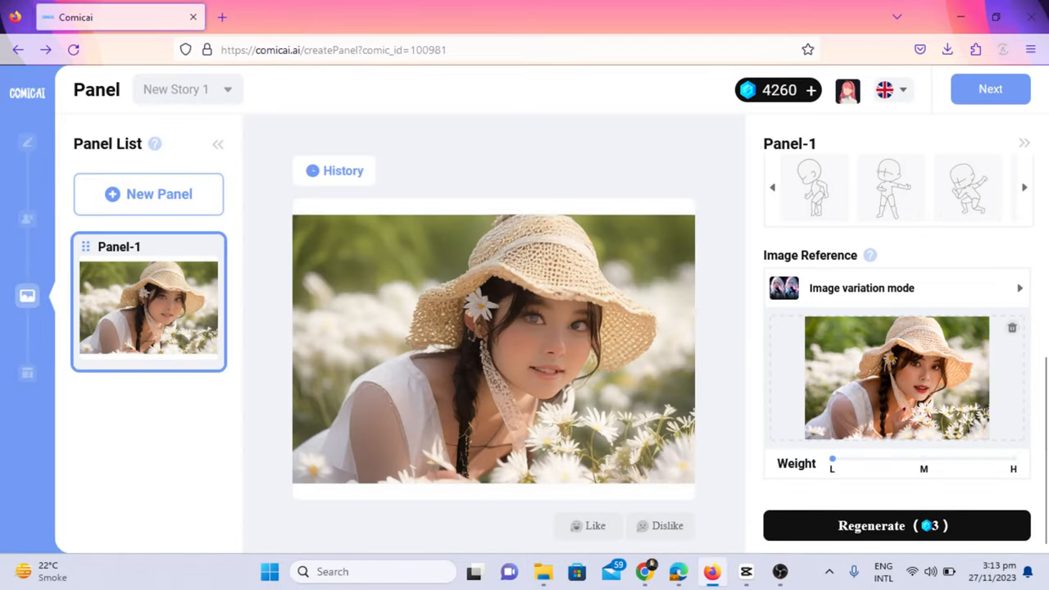
left_click(895, 525)
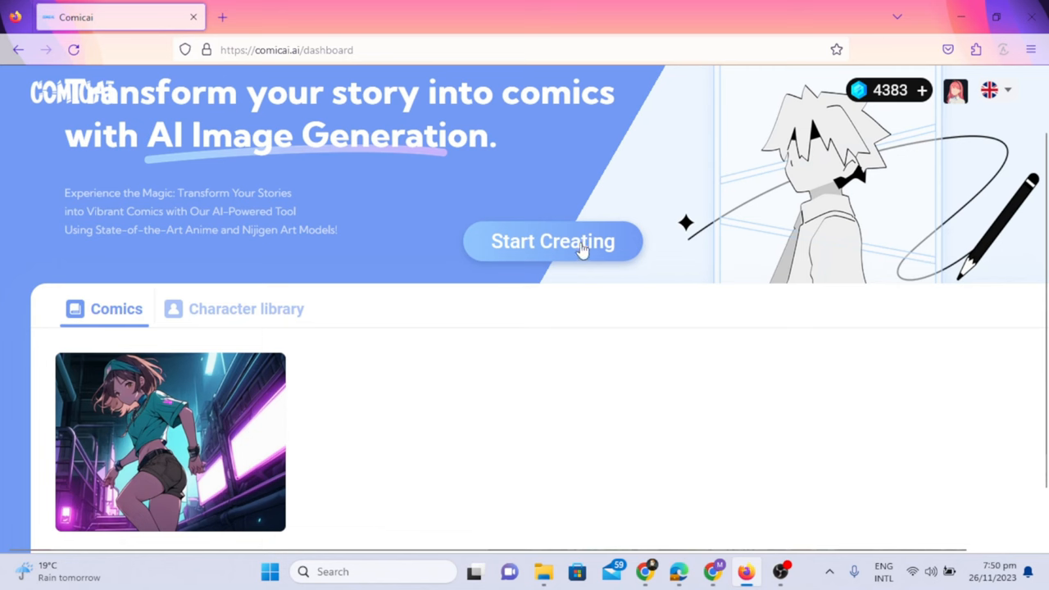
- Create 'Adventures of Tim and Maya' by creator AI in Normal anime style and continue
scroll("down", 3)
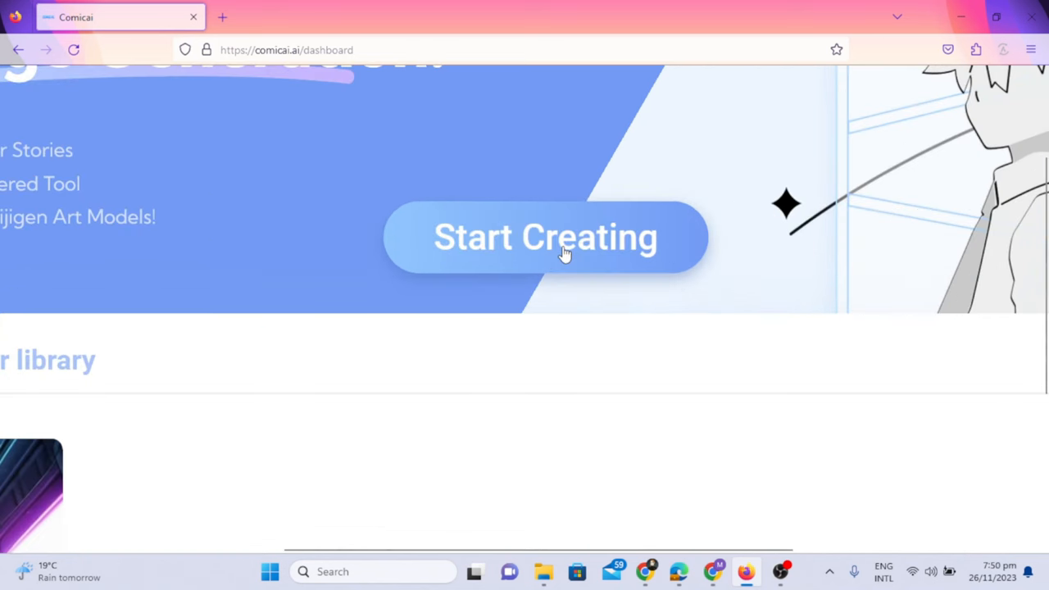
left_click(545, 236)
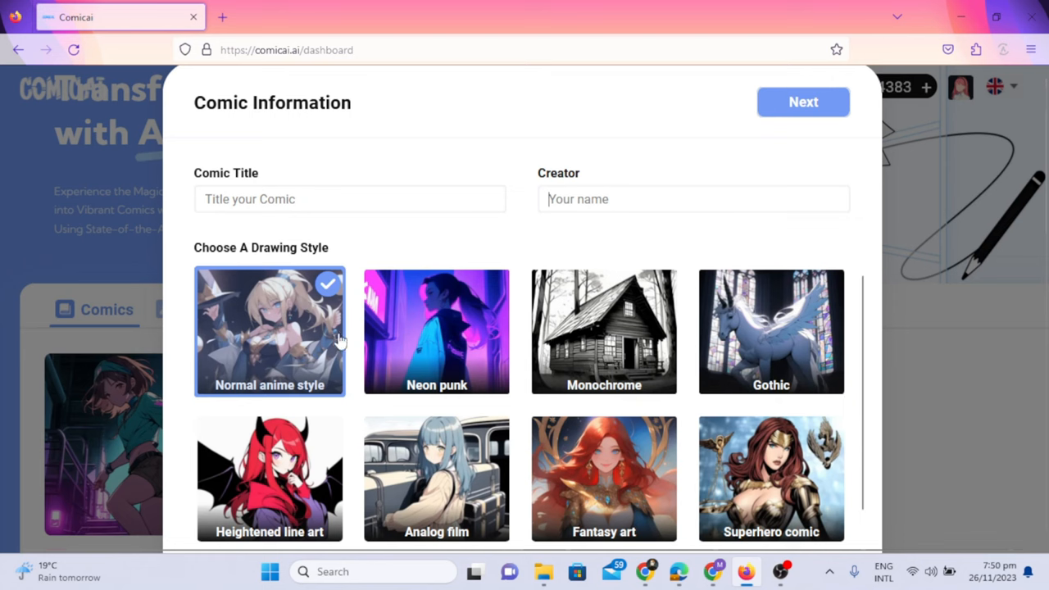
scroll("down", 3)
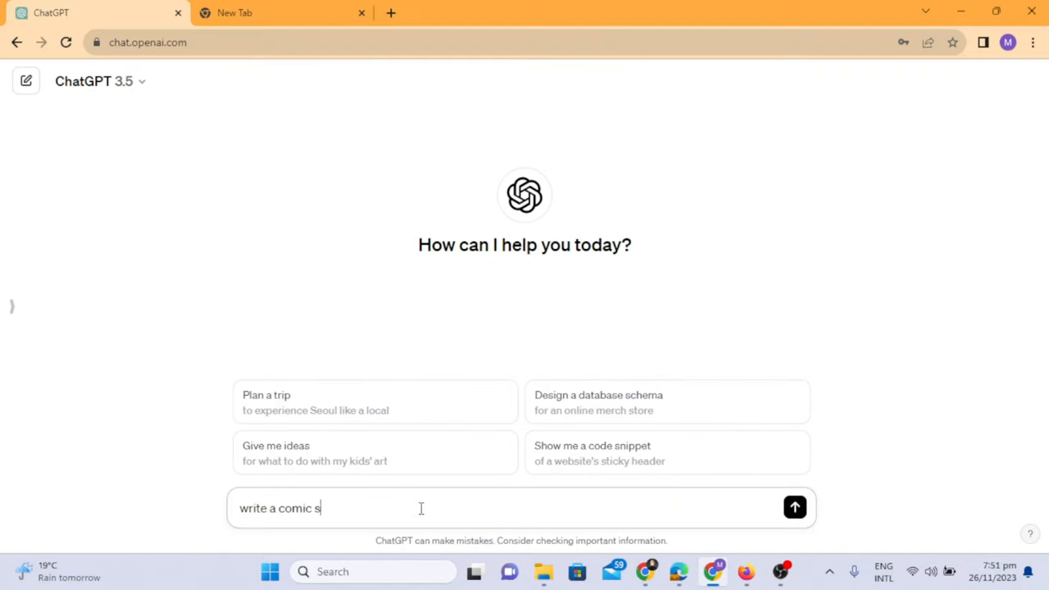
left_click(794, 508)
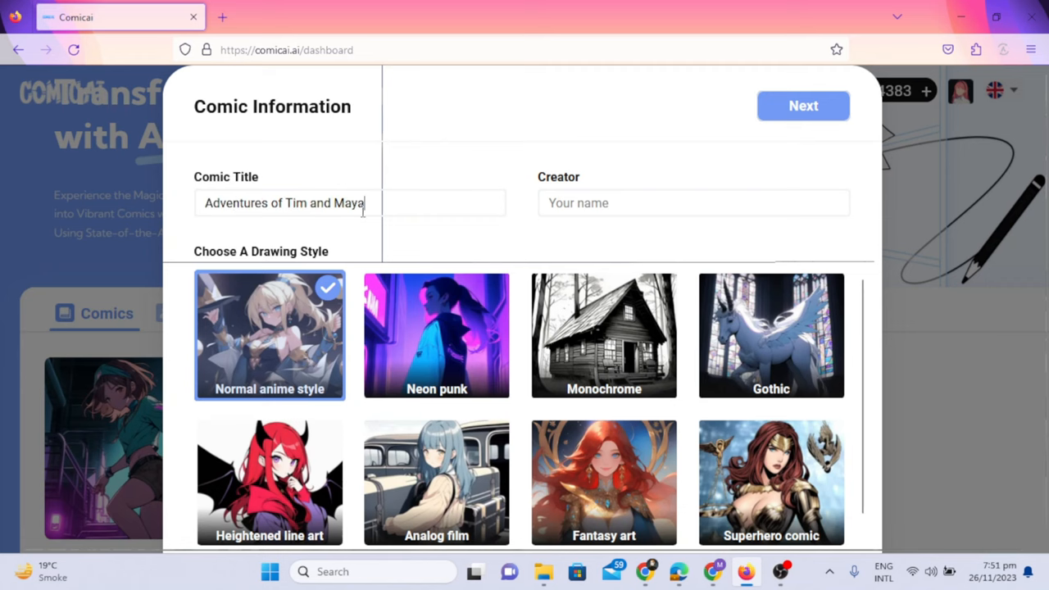
type("AI")
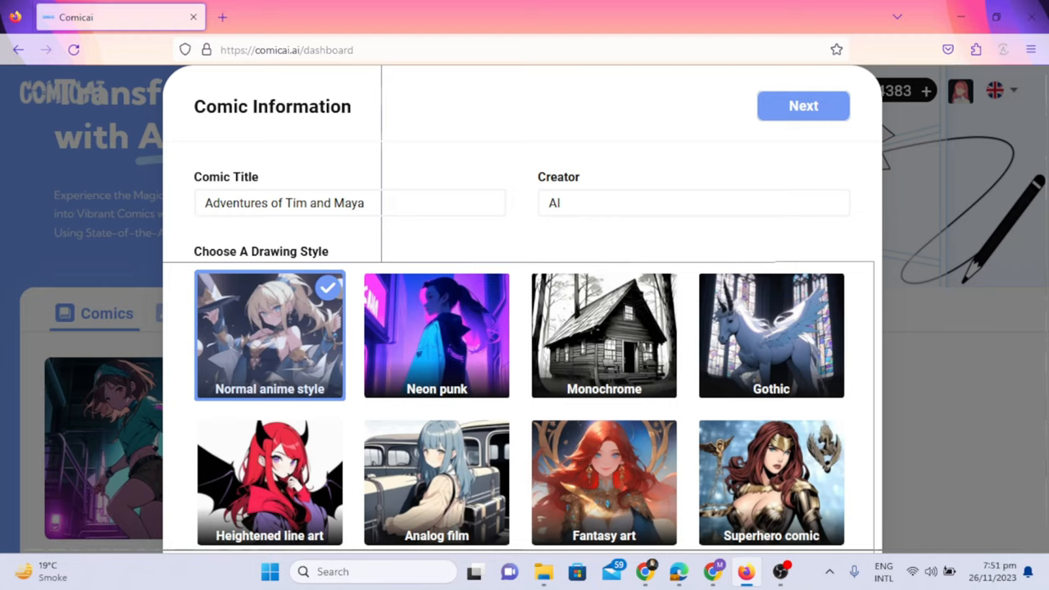
left_click(802, 105)
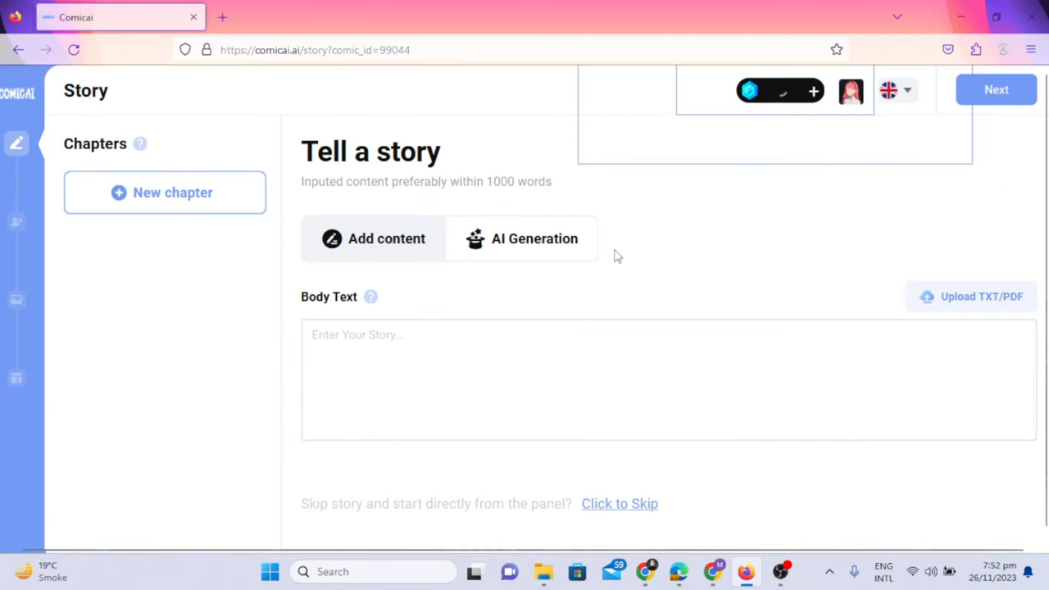
- Paste the Tim and Maya forest treasure story and generate the Maya and Tim characters
left_click(163, 192)
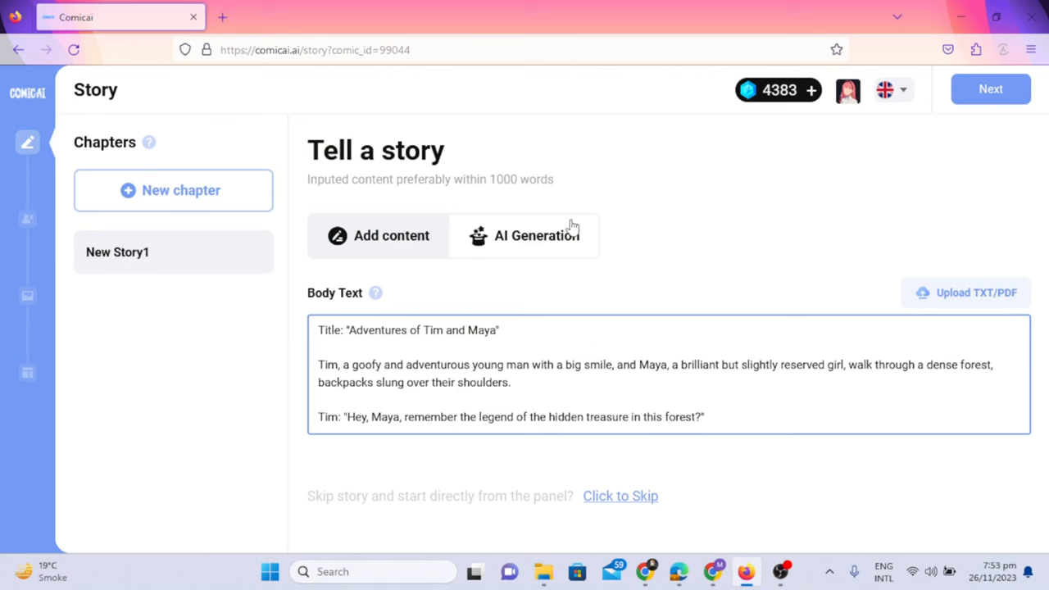
left_click(524, 235)
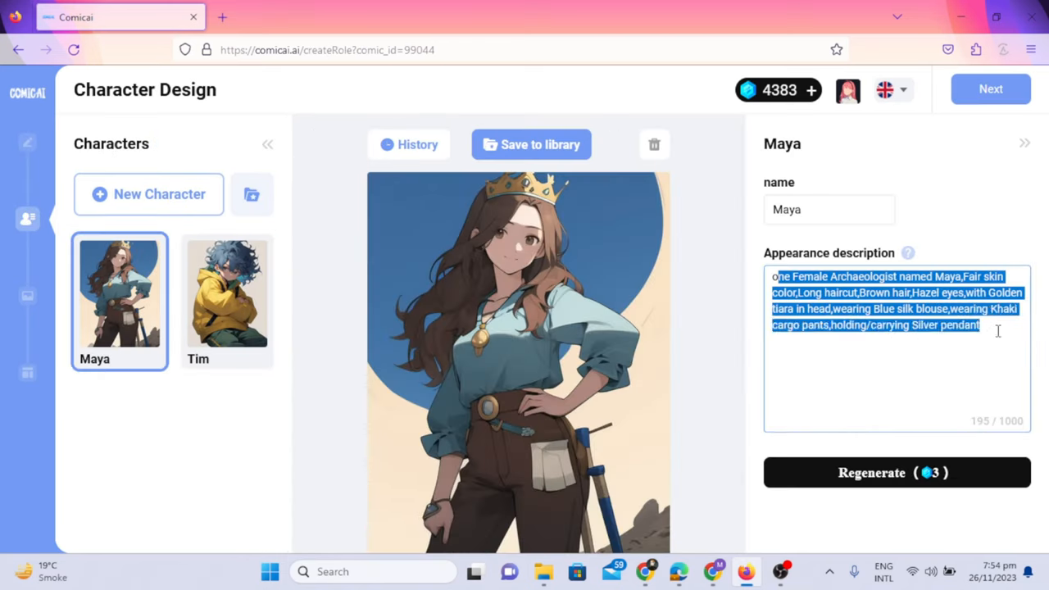
- Regenerate Tim as a brown-haired boy and move on to the panels
left_click(893, 327)
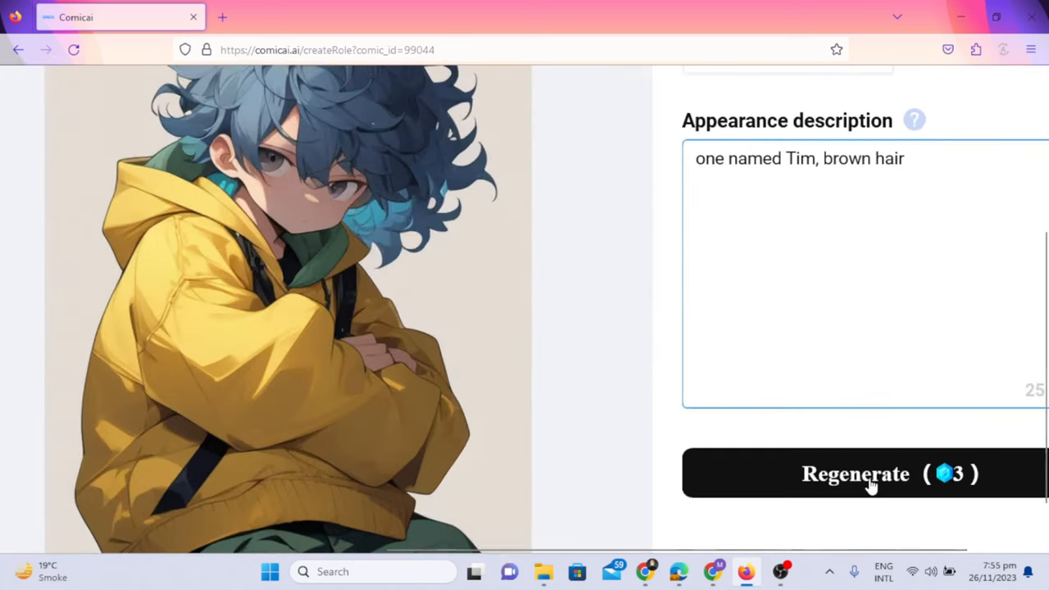
left_click(871, 473)
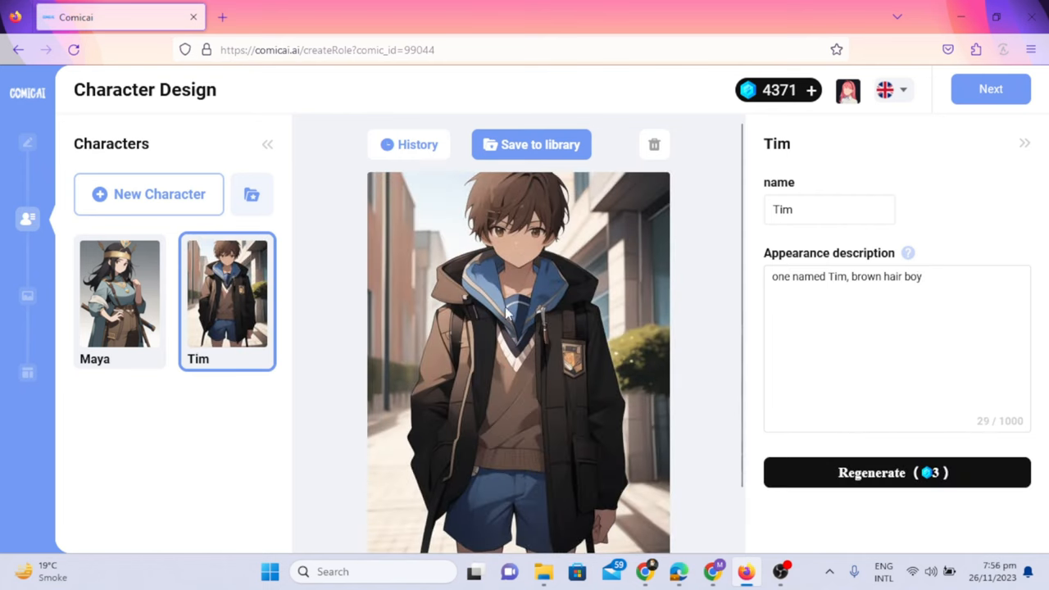
left_click(989, 88)
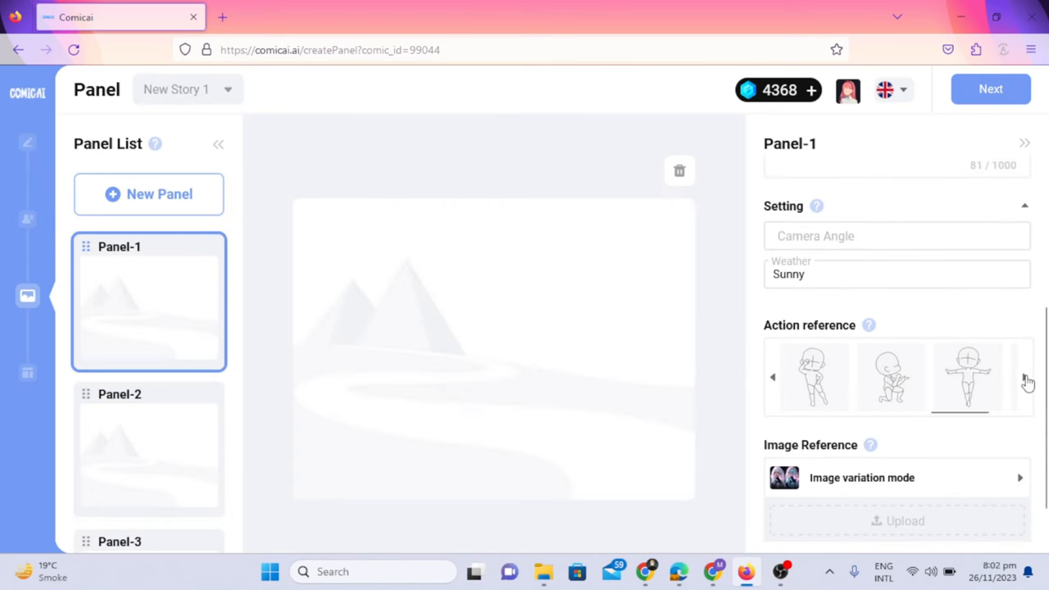
- Choose the pointing pose as action reference and regenerate the Panel-1 image
left_click(1024, 377)
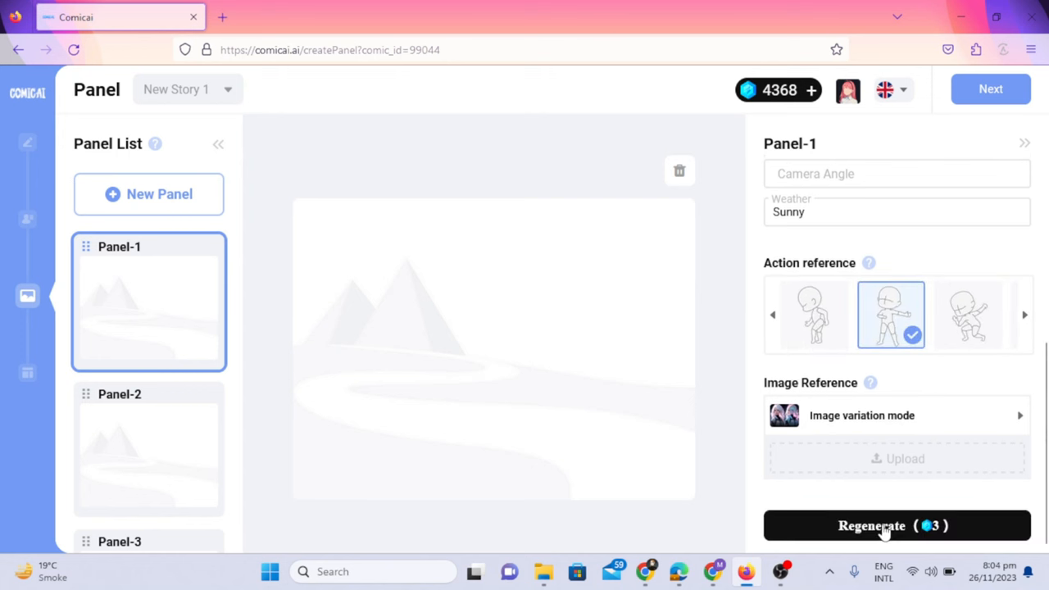
left_click(896, 525)
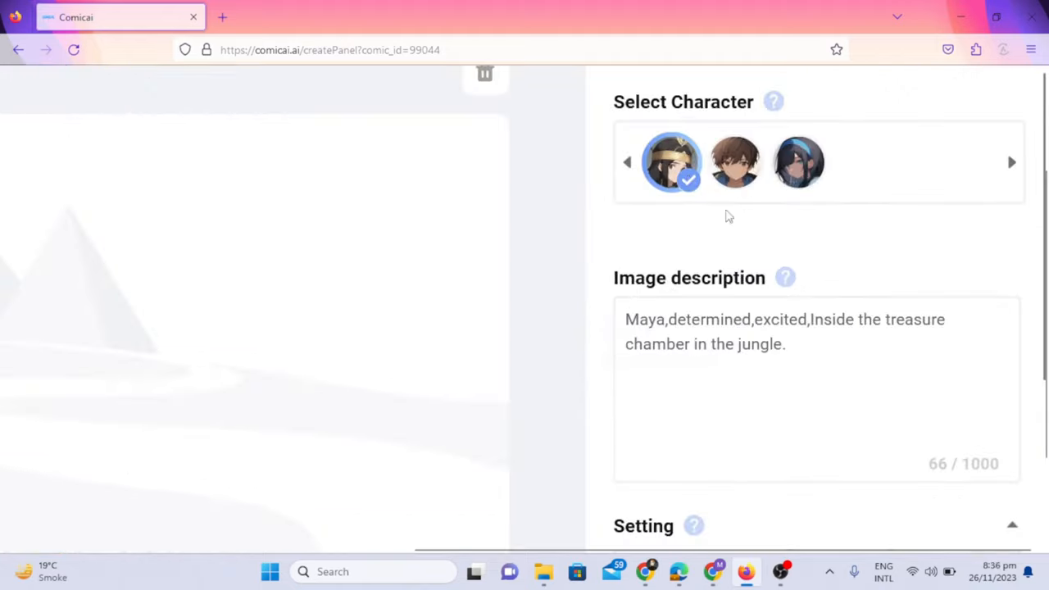
- Regenerate the panel with Sunny weather, kneeling pose and the orange-shirt photo reference
scroll("down", 3)
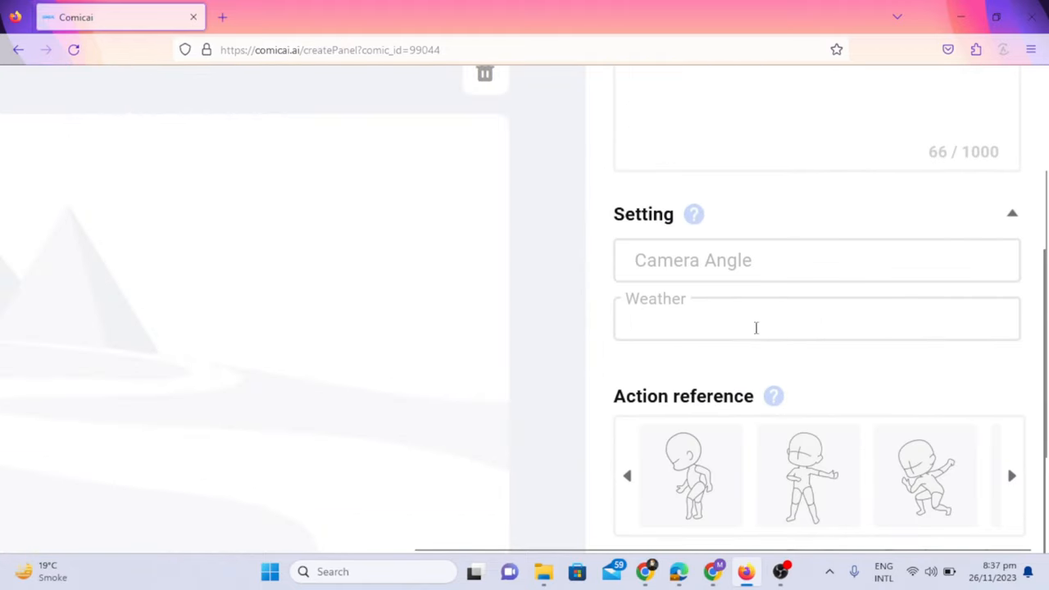
type("Sunny")
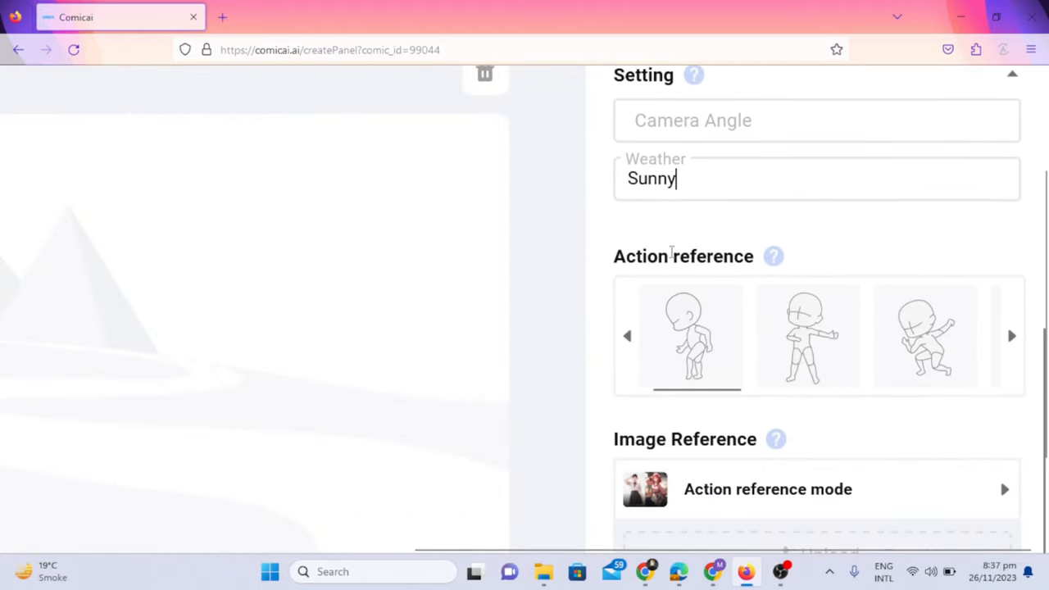
left_click(1011, 336)
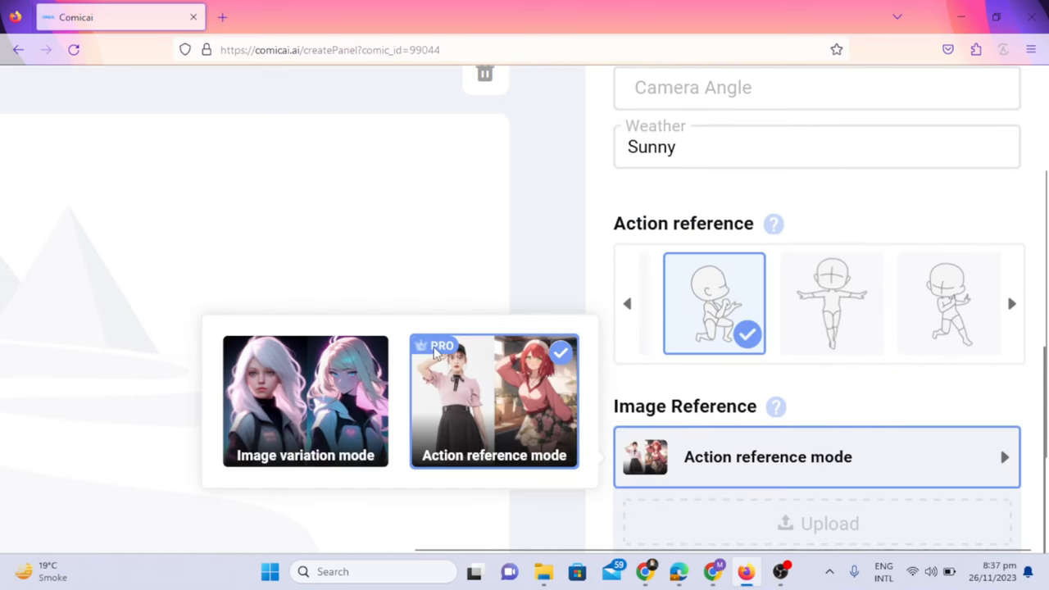
scroll("down", 3)
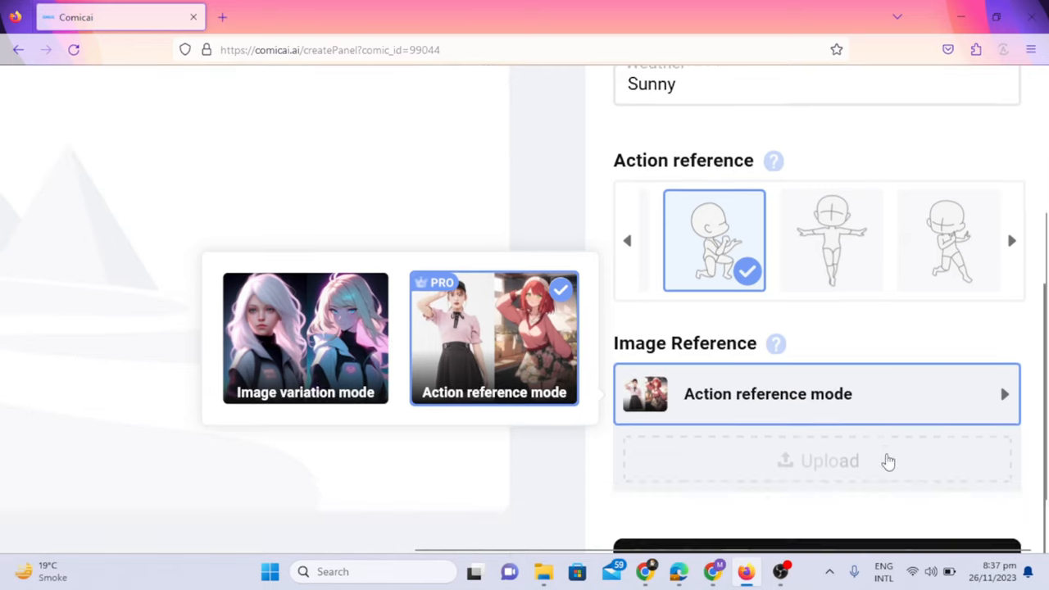
left_click(828, 460)
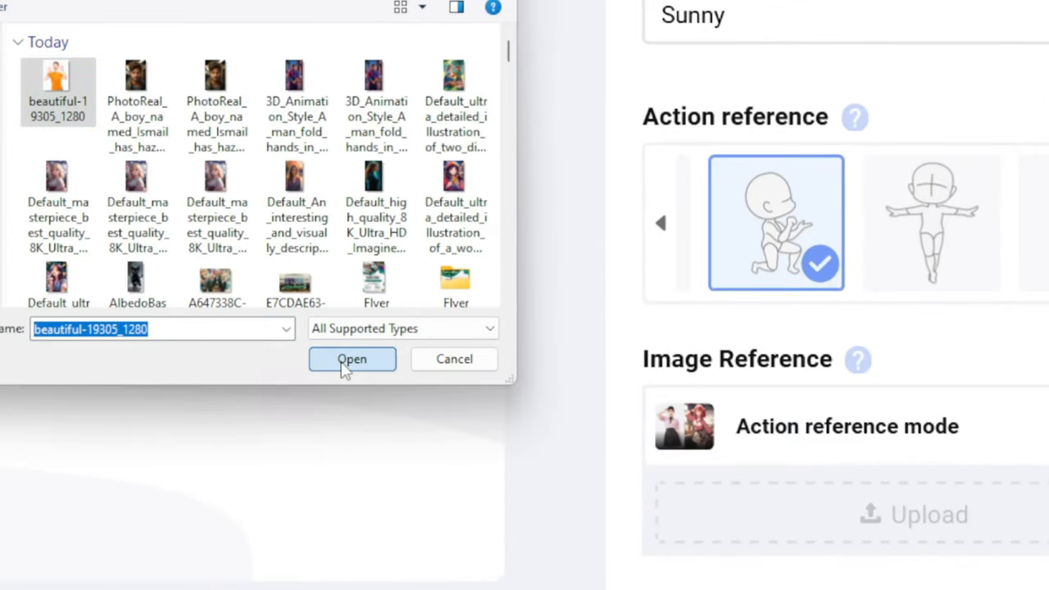
left_click(352, 358)
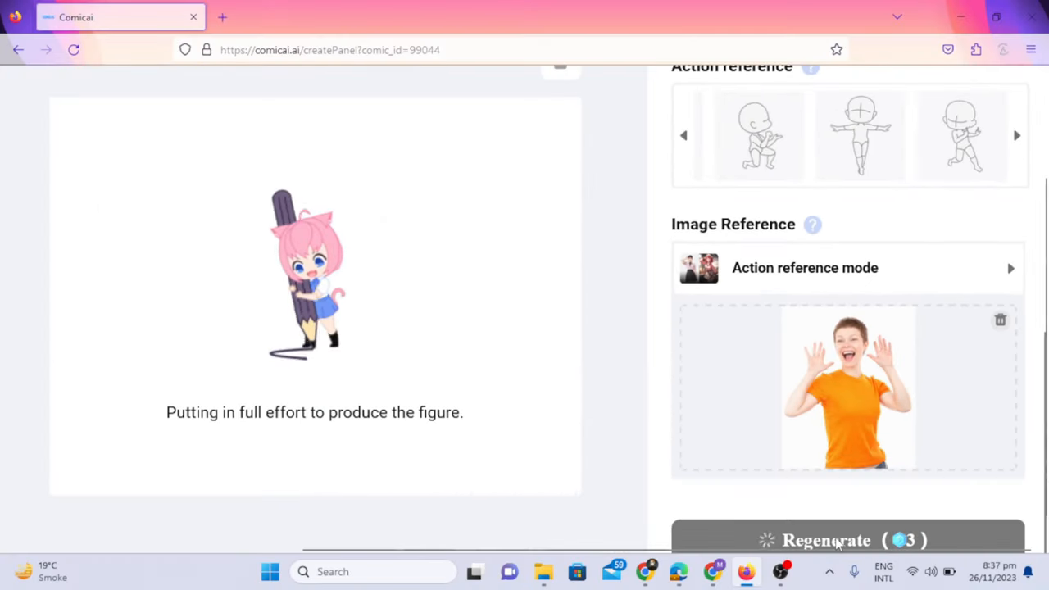
left_click(825, 540)
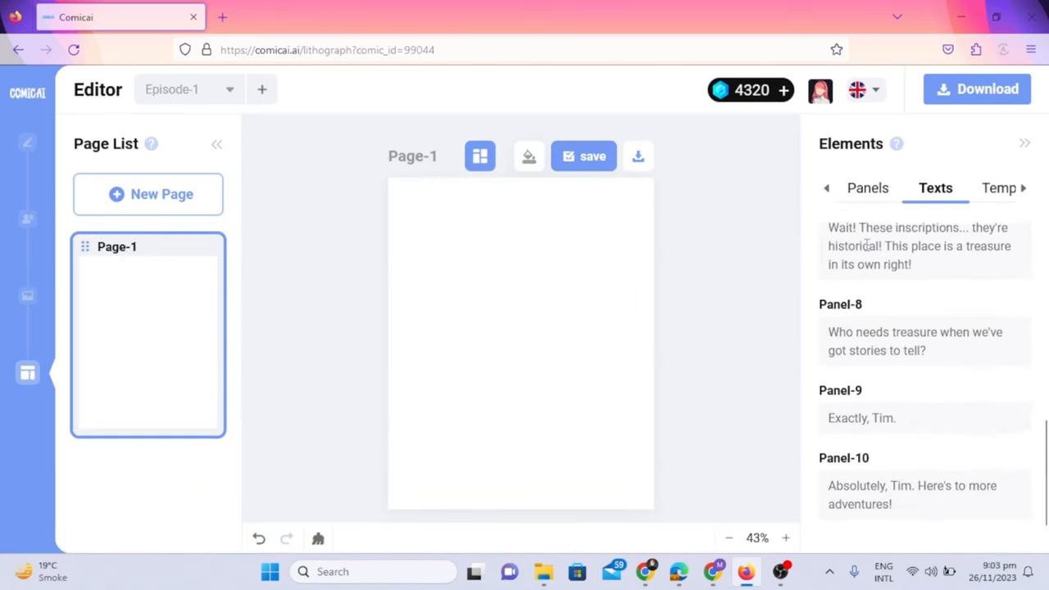
- Fill Page-1's angled 4-Grid template with panel images, then add Page-2 and a text box
left_click(998, 188)
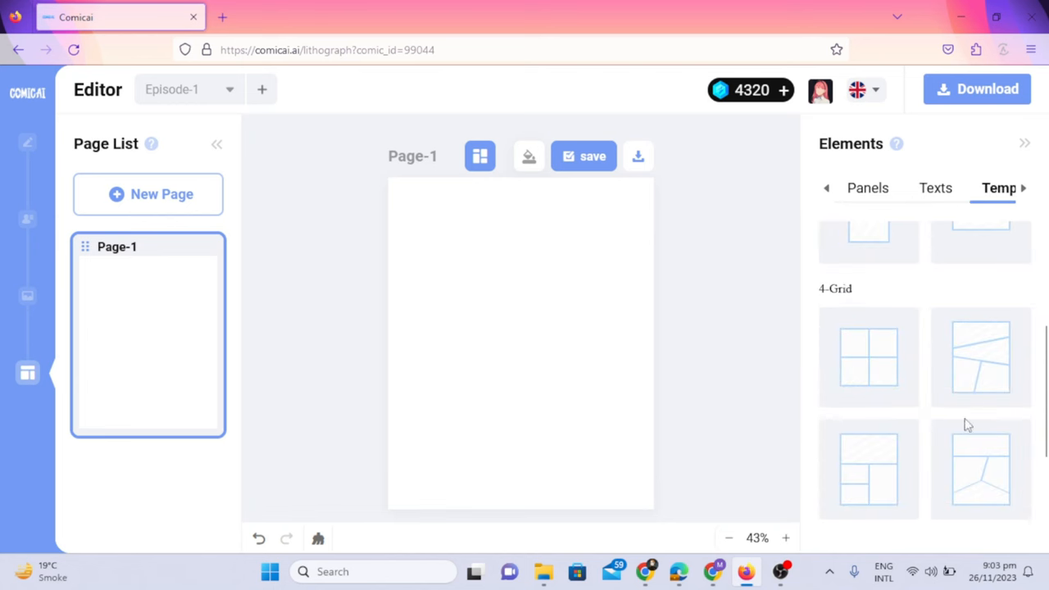
left_click(960, 188)
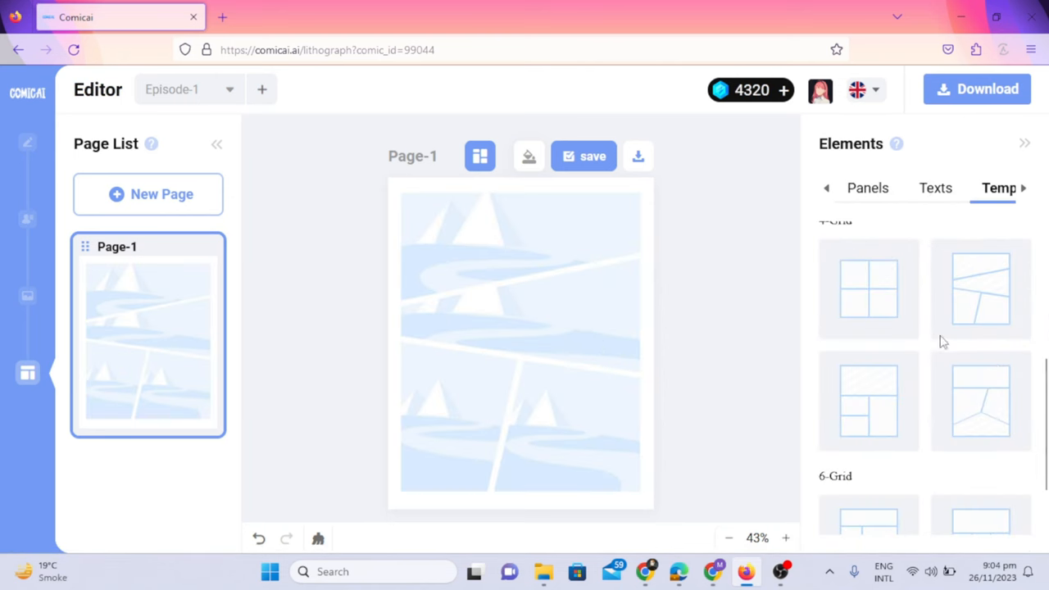
left_click(868, 188)
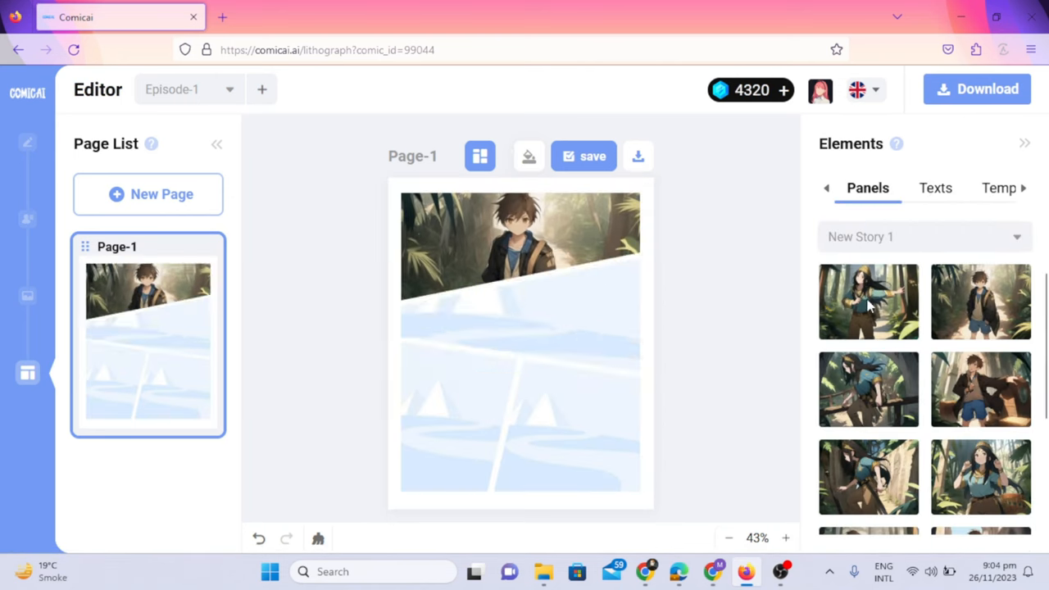
left_click(868, 301)
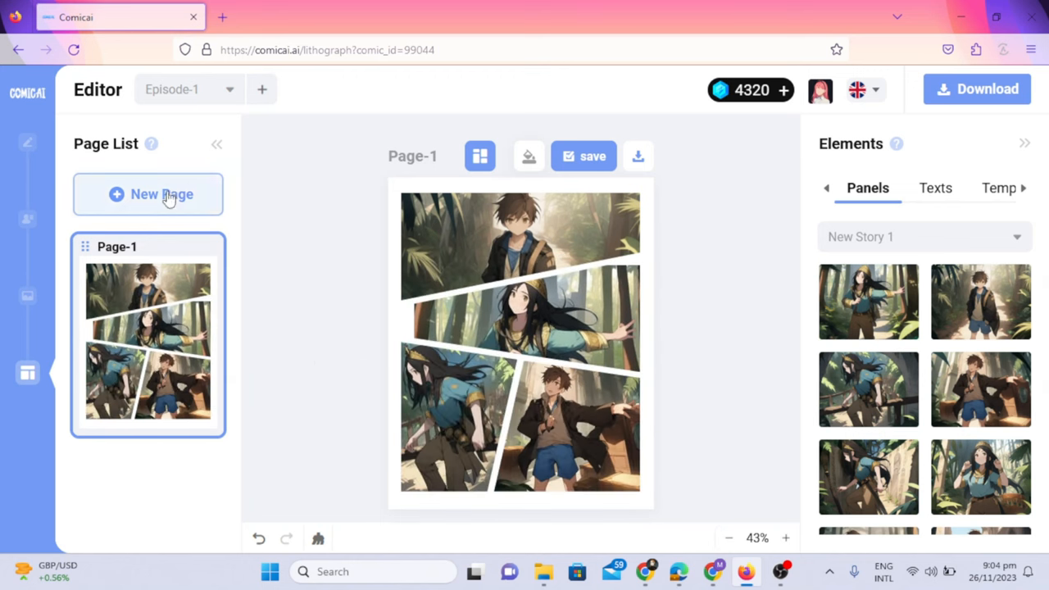
left_click(148, 194)
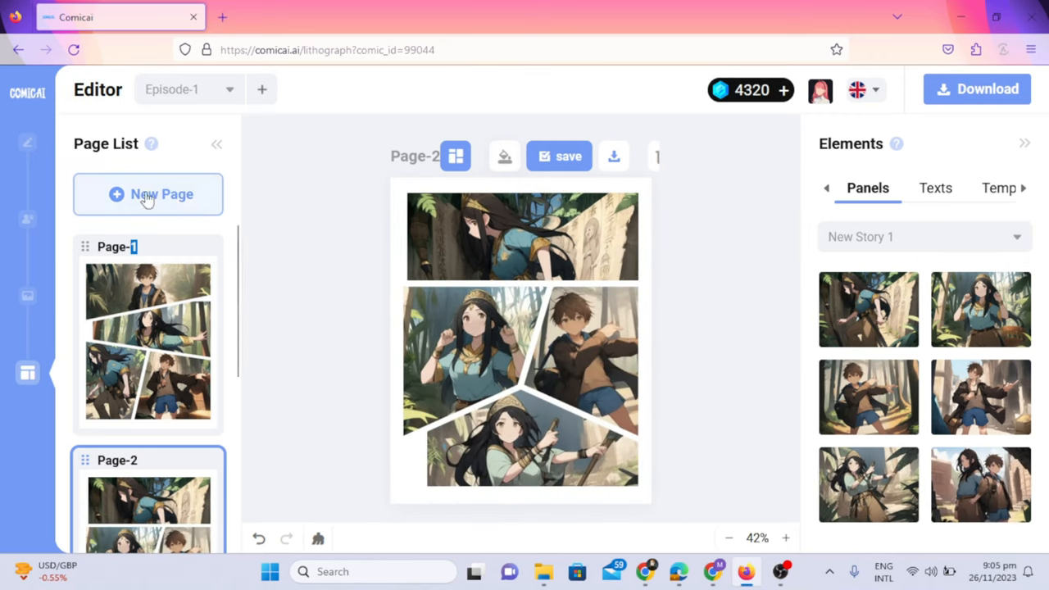
left_click(935, 187)
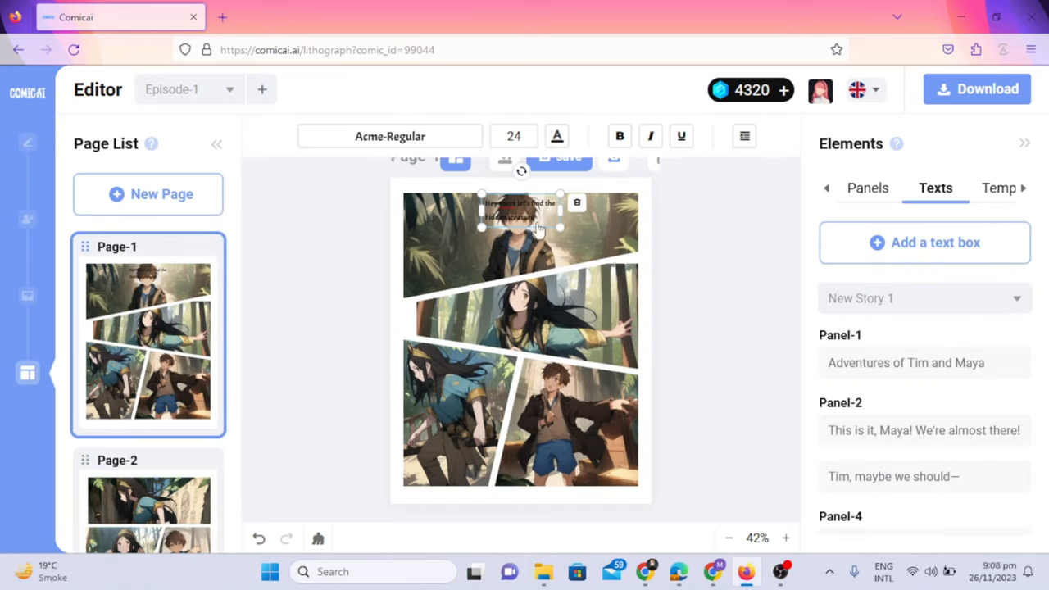
- Add speech bubbles to Page-1's panels and edit the 'Tim, maybe we should' dialogue
left_click(389, 136)
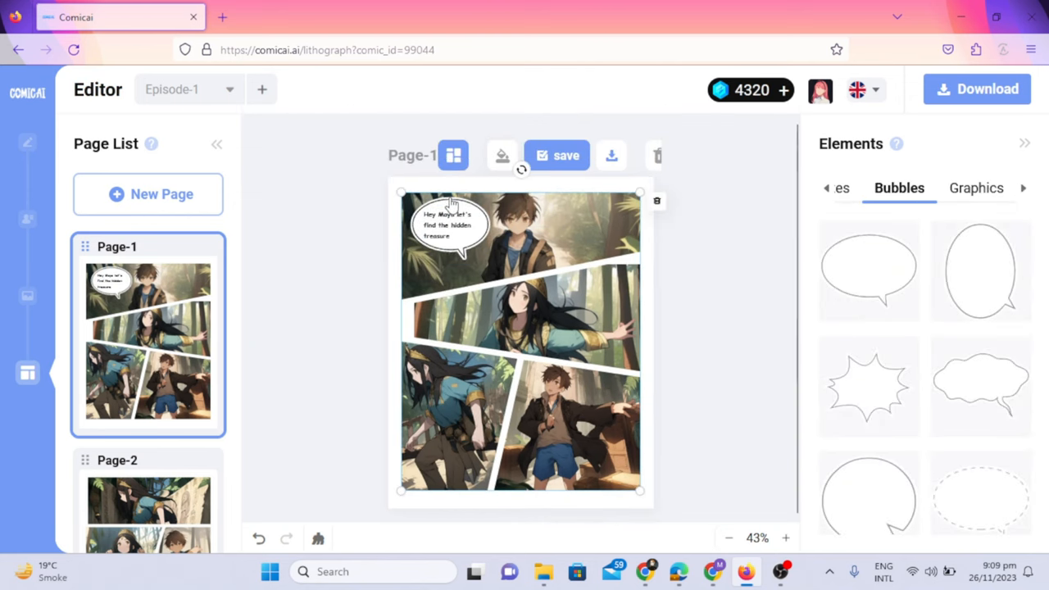
left_click(449, 225)
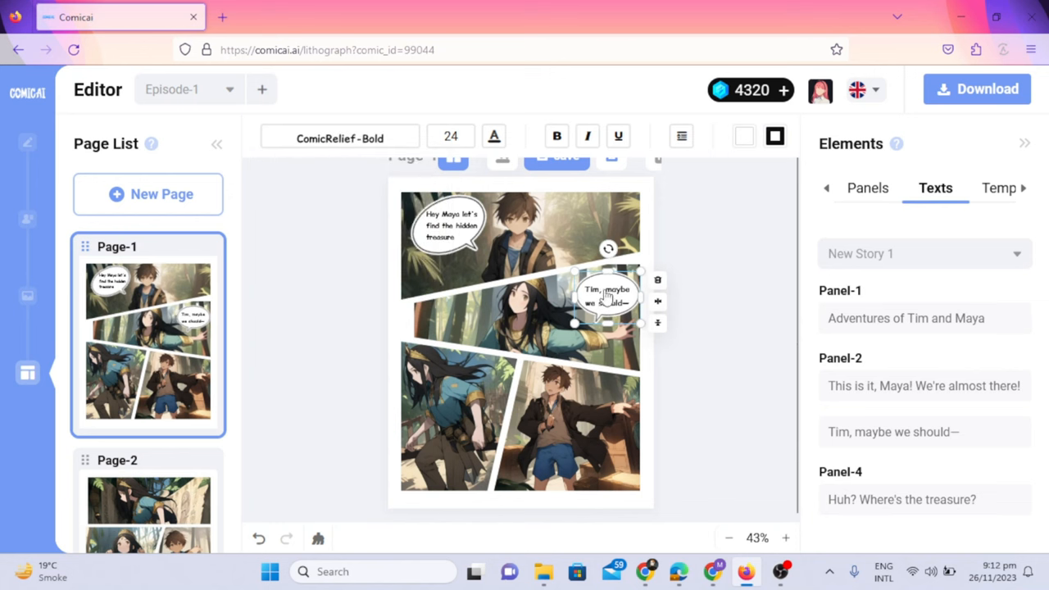
left_click(970, 188)
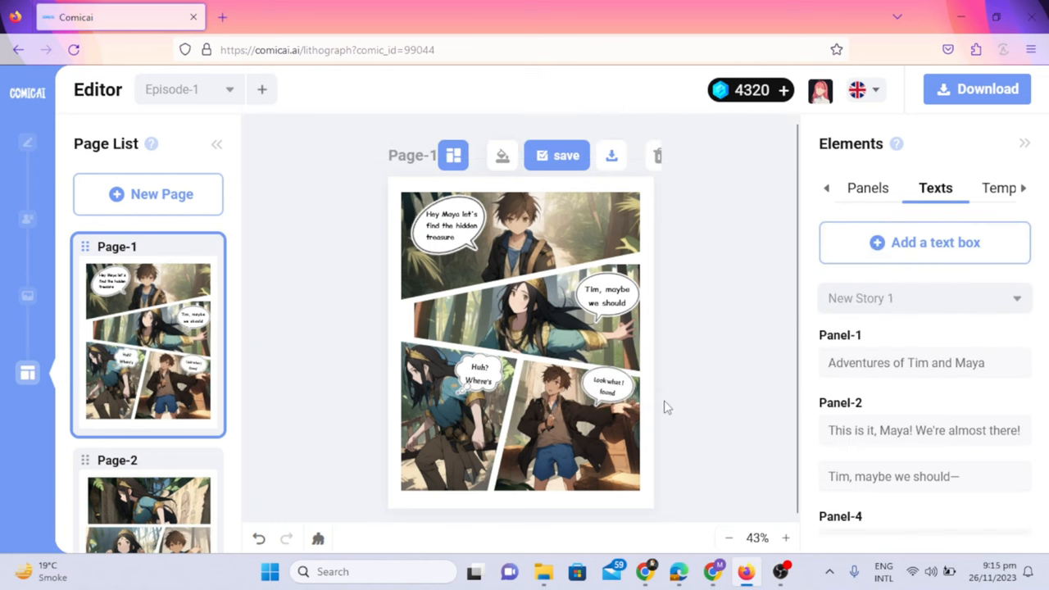
left_click(147, 402)
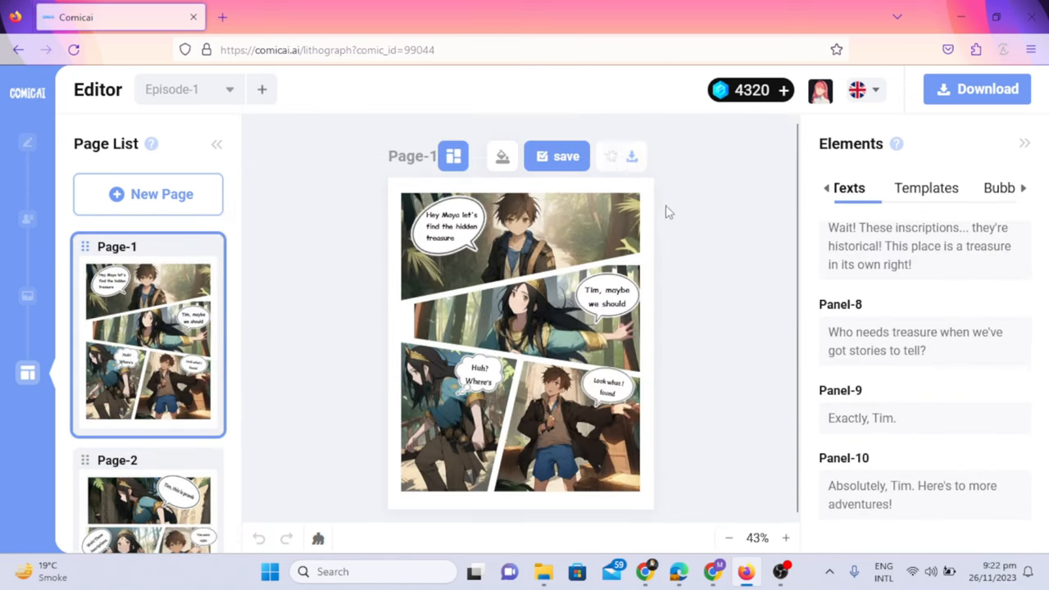
- Reopen the comic, add an empty bubble on Page-3, and download Page-1 as an image
left_click(611, 155)
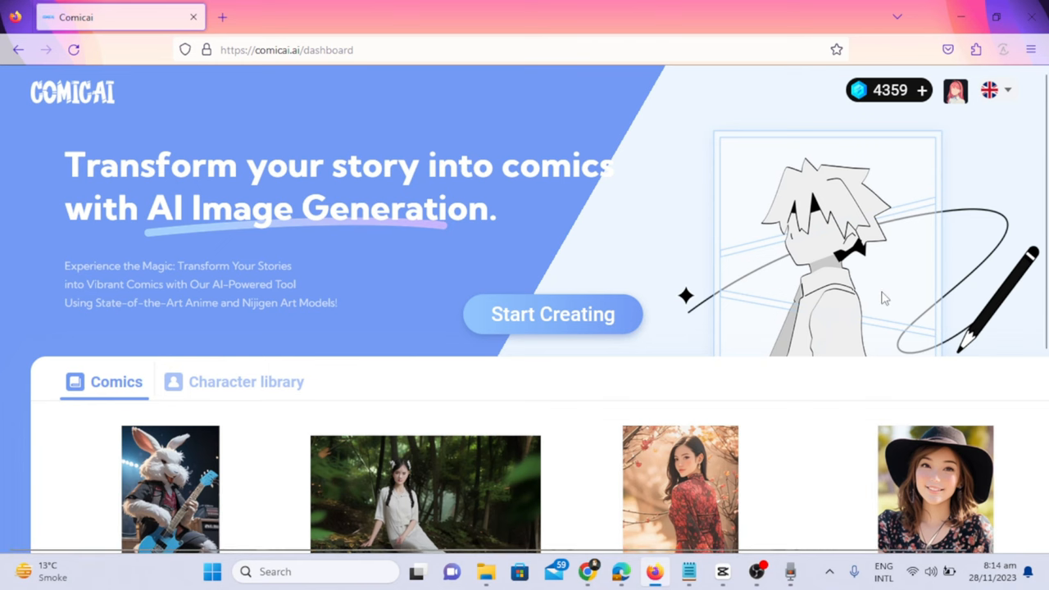
left_click(888, 90)
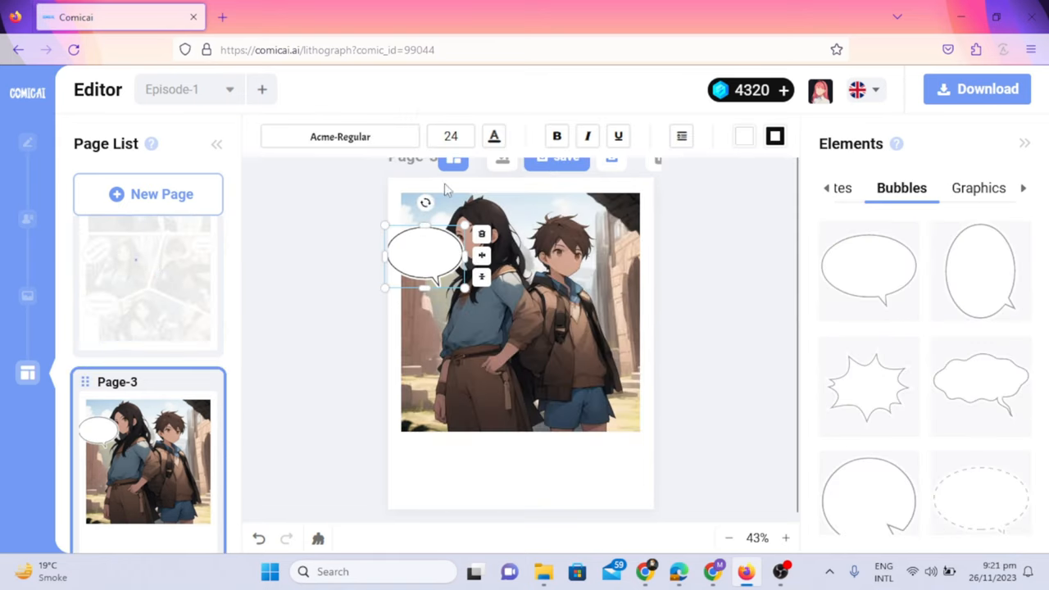
left_click(842, 188)
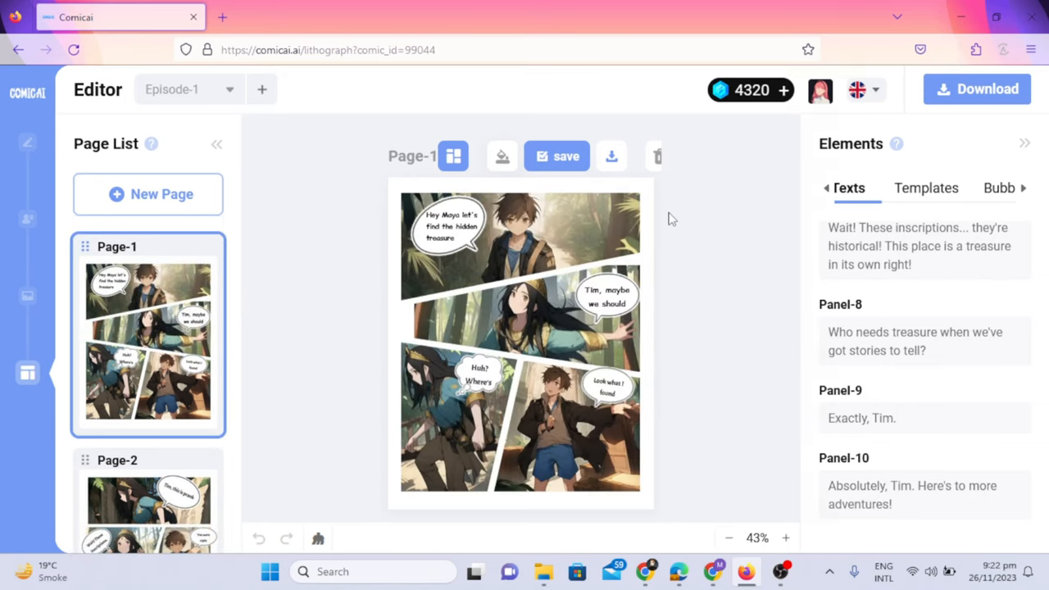
left_click(611, 155)
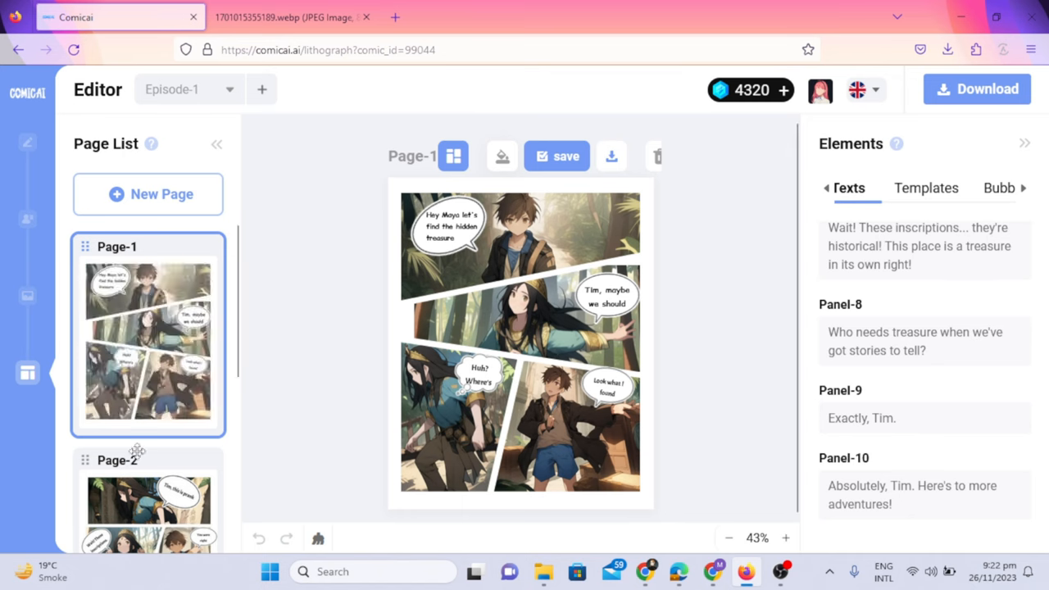